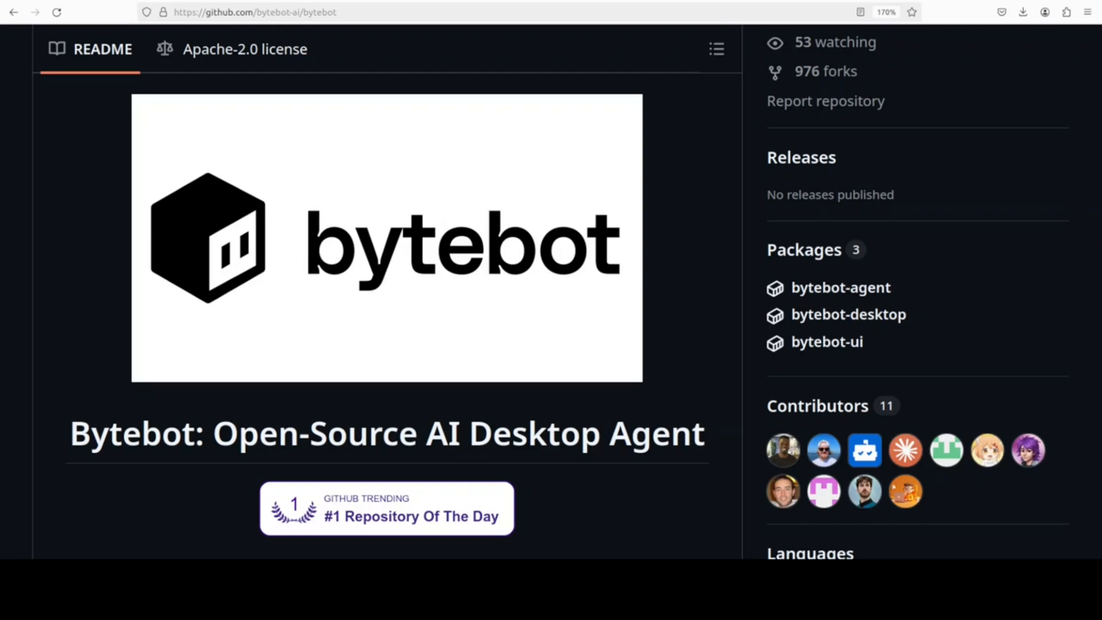
mouse_move(386, 238)
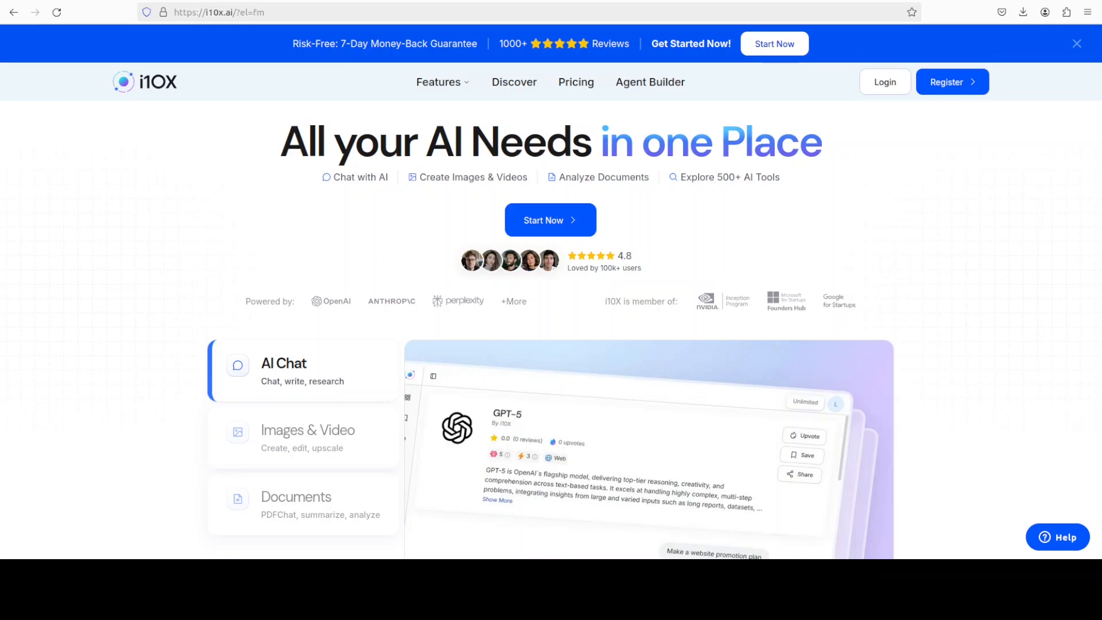
Switch from i10x.ai to the Eigent Multi-Agent Workforce homepage.
left_click(253, 12)
type("www.eigent")
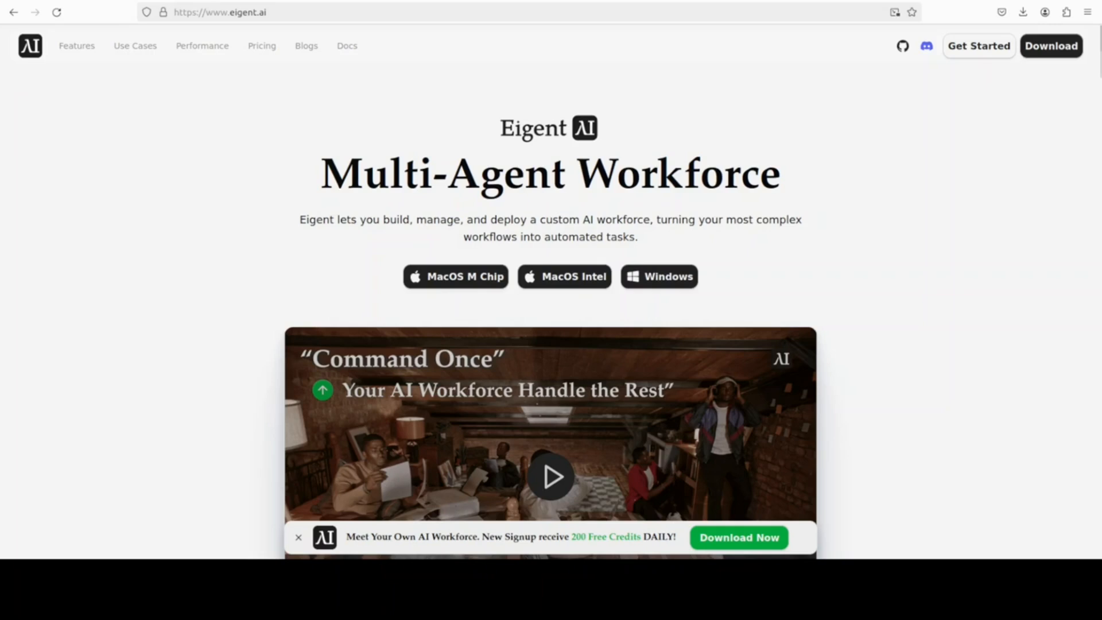
mouse_move(101, 110)
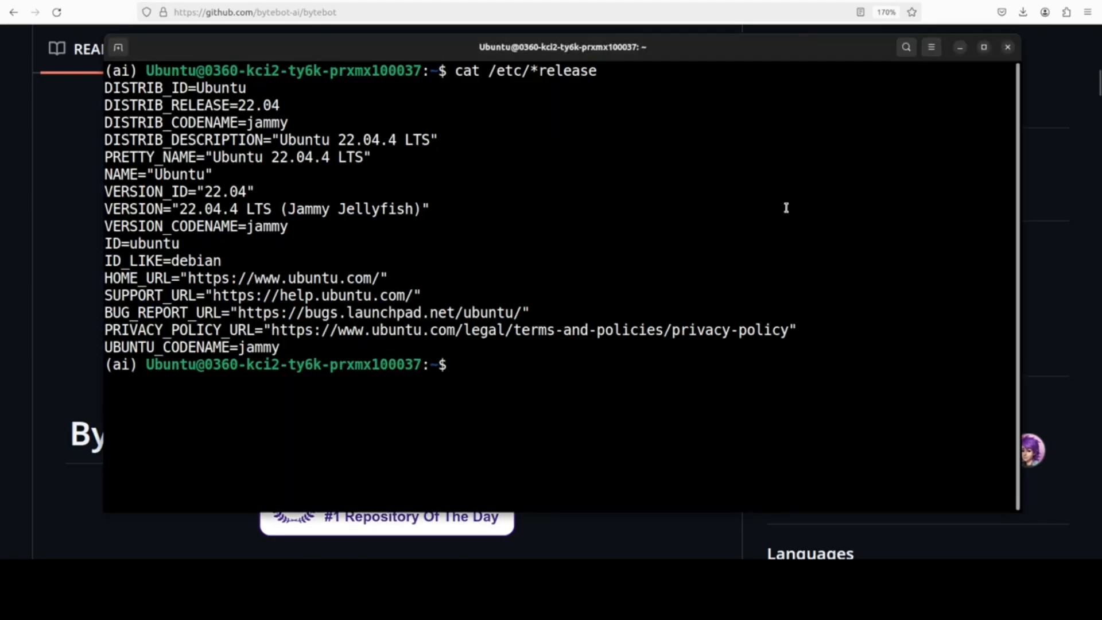
Clear the terminal and clone the Bytebot repository, changing into the bytebot directory.
type("cl")
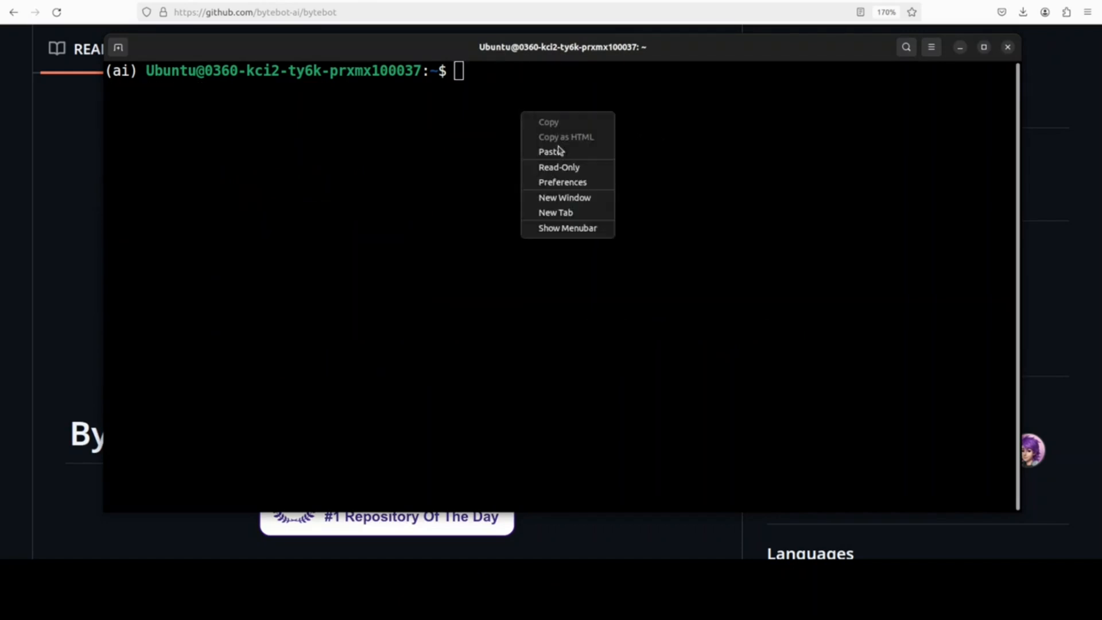
left_click(551, 152)
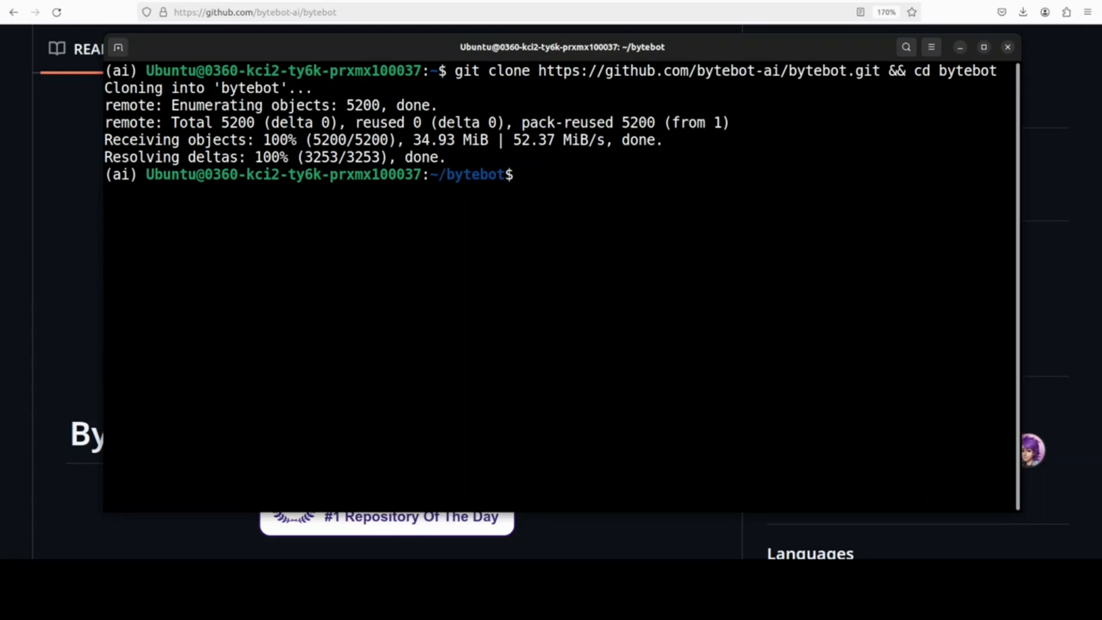
Check the installed Docker version with docker --version.
type("dock")
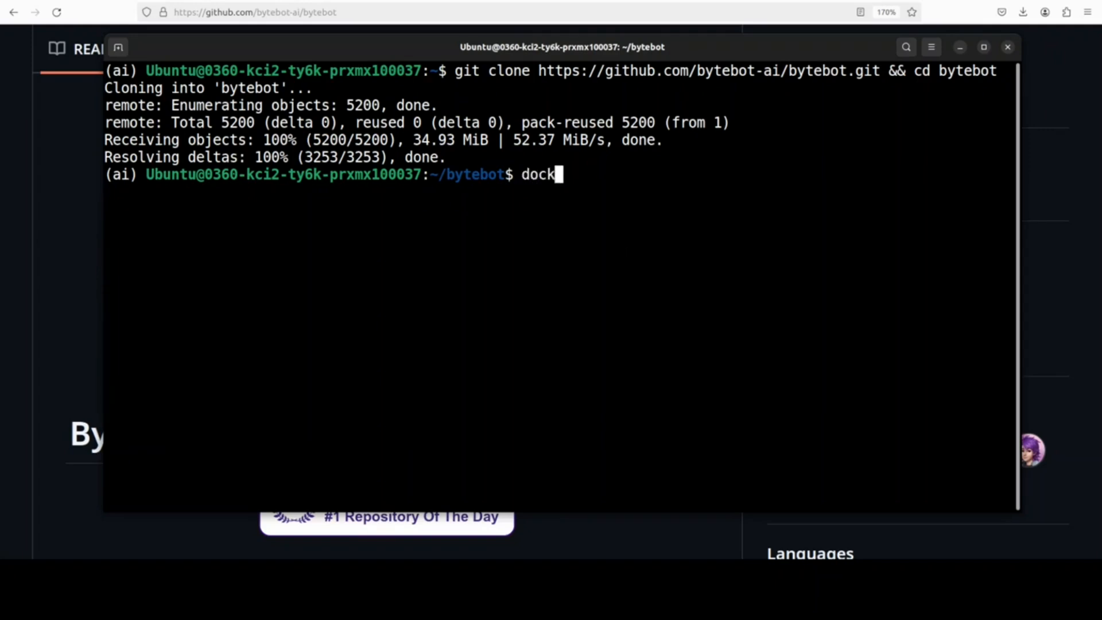
type("er --version")
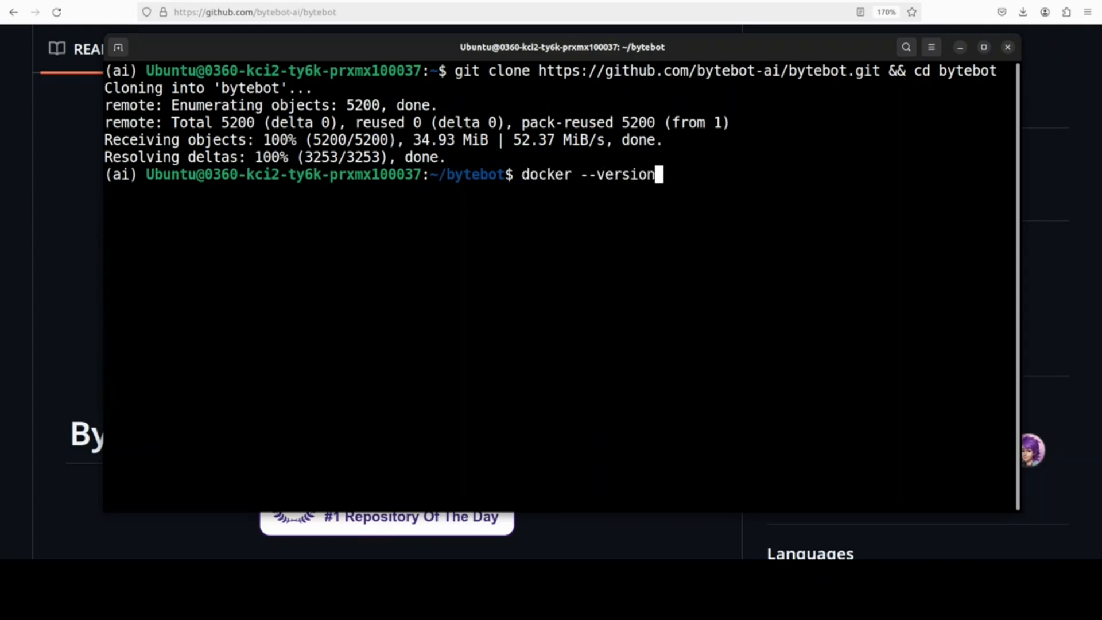
key("Return")
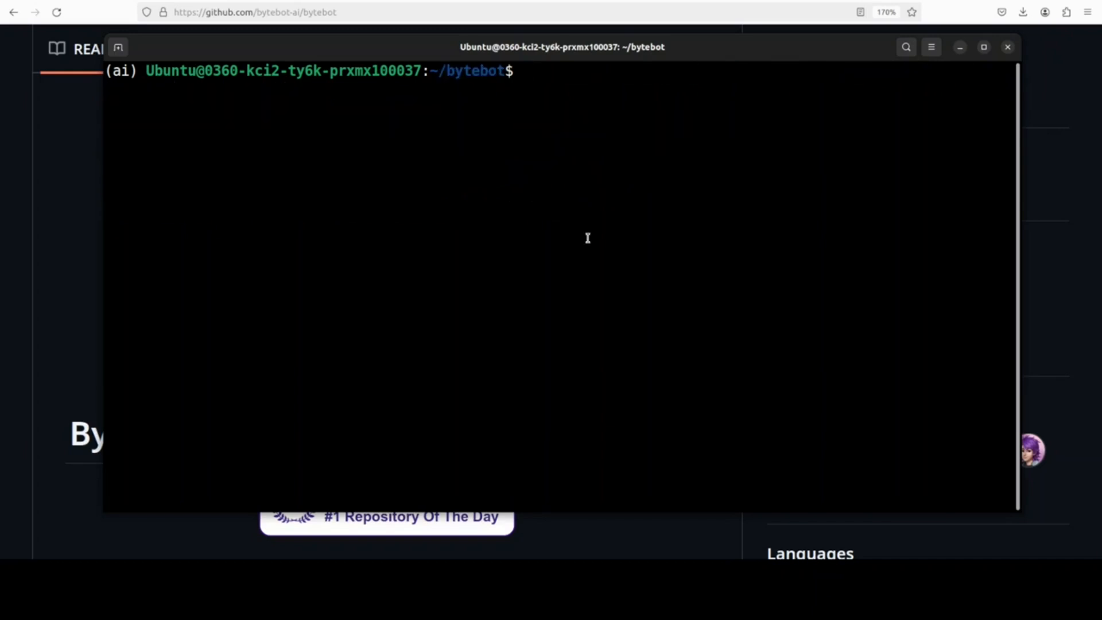
mouse_move(605, 199)
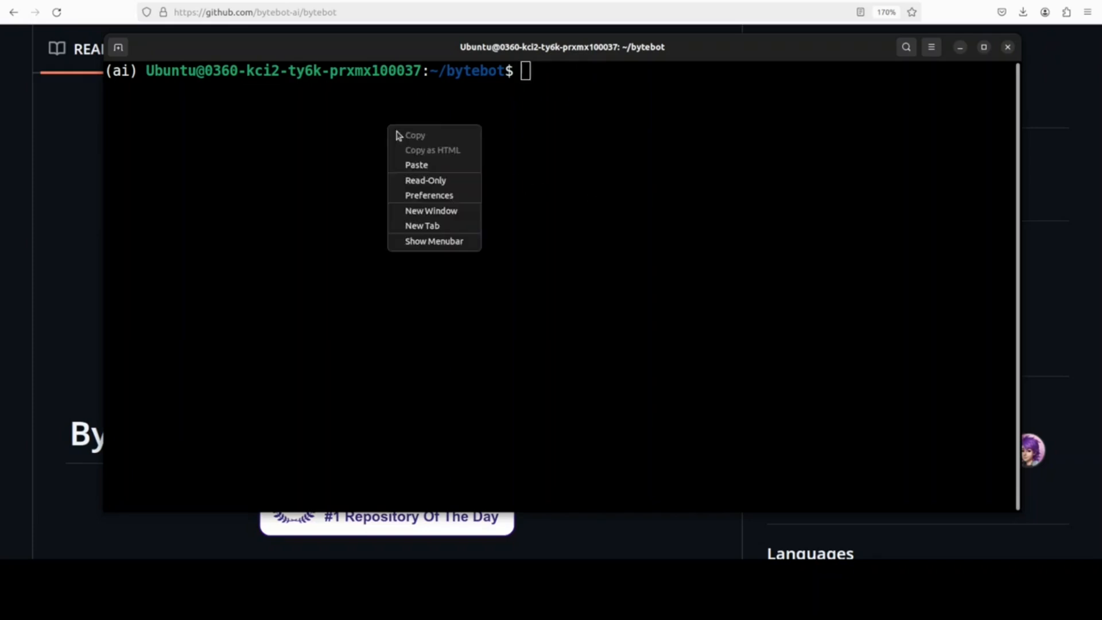
Save the OpenAI API key to docker/.env and start the containers with docker compose up -d.
left_click(415, 164)
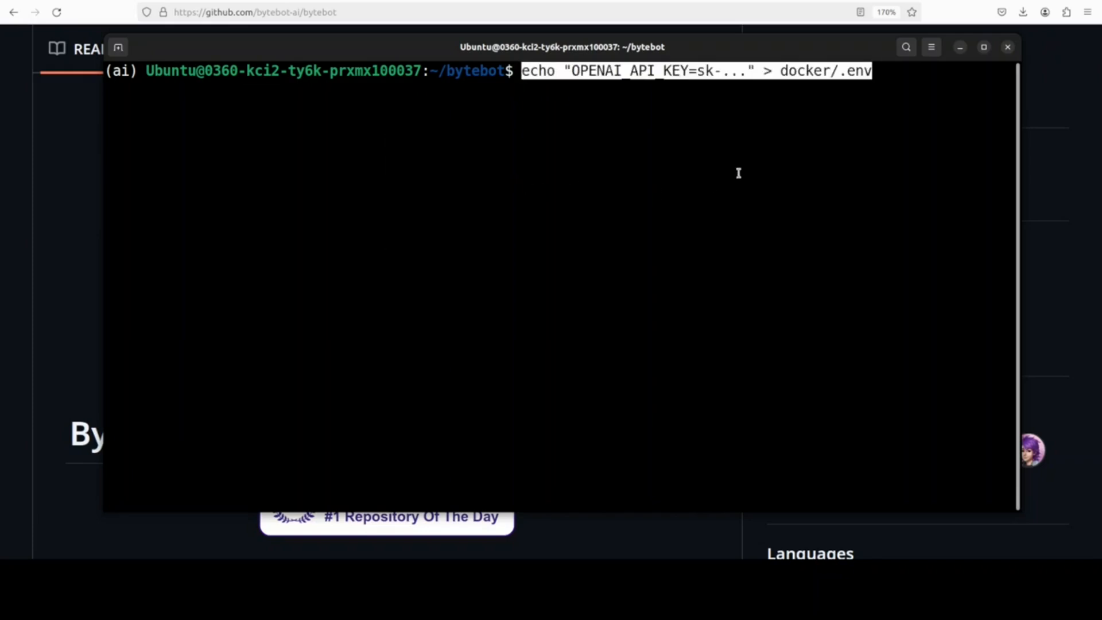
mouse_move(827, 131)
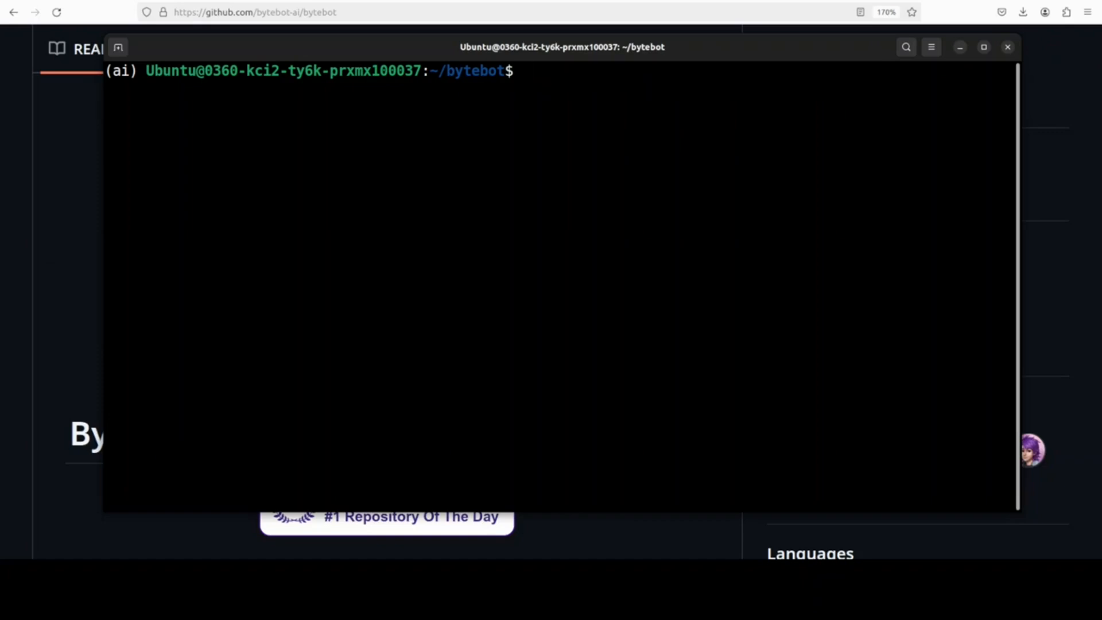
type("docker compose -f docker/docker-compose.yml up -d")
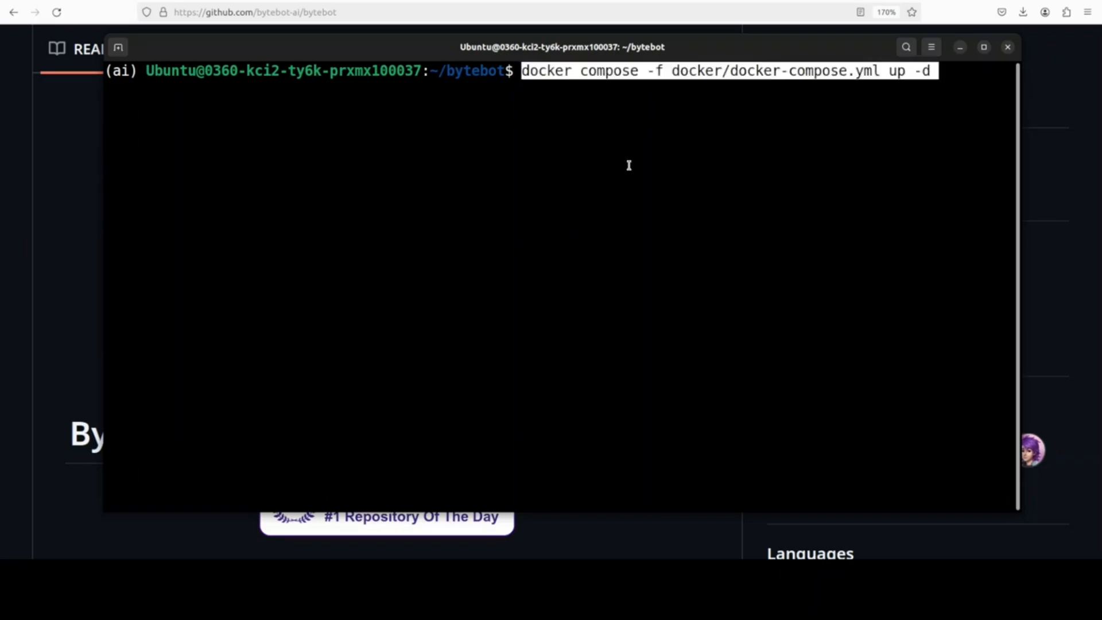
key("Return")
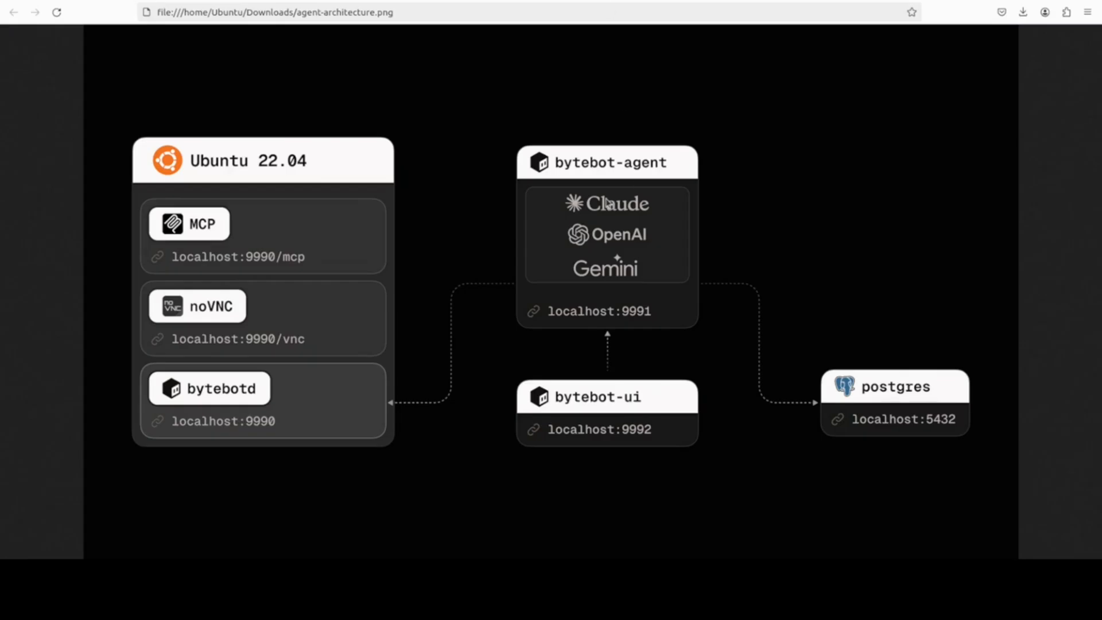
mouse_move(508, 257)
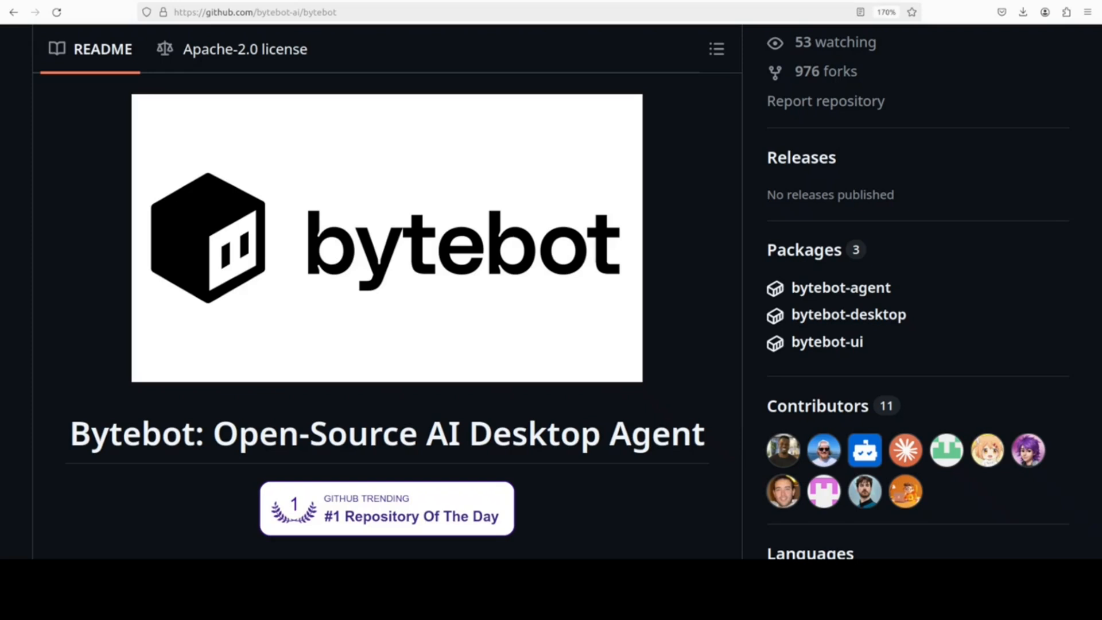
mouse_move(672, 255)
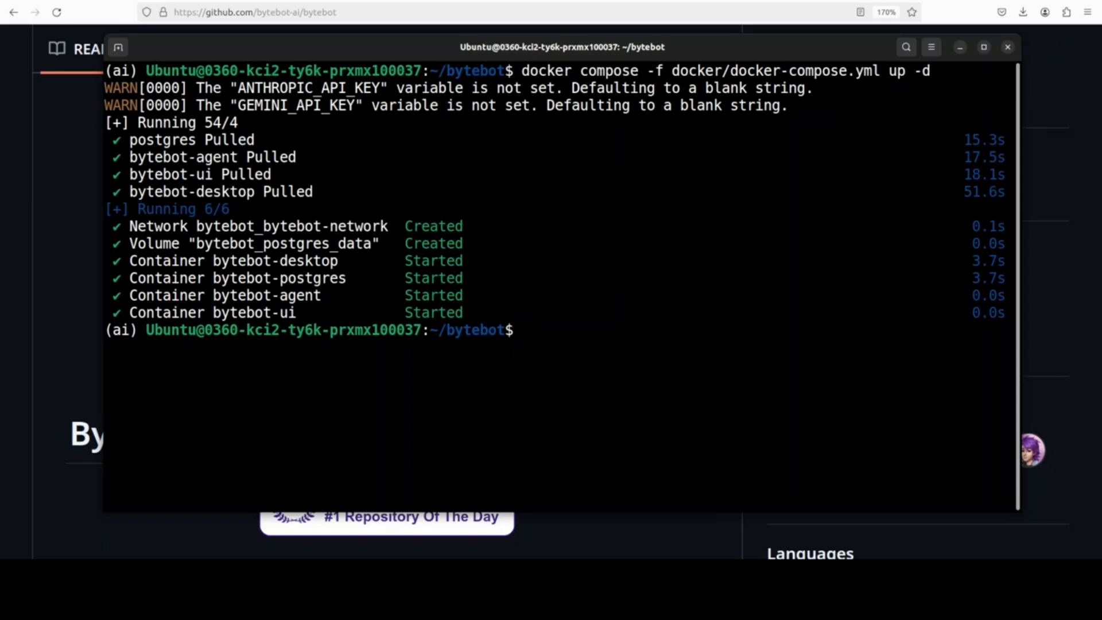
mouse_move(525, 329)
type("http://localhost:9992")
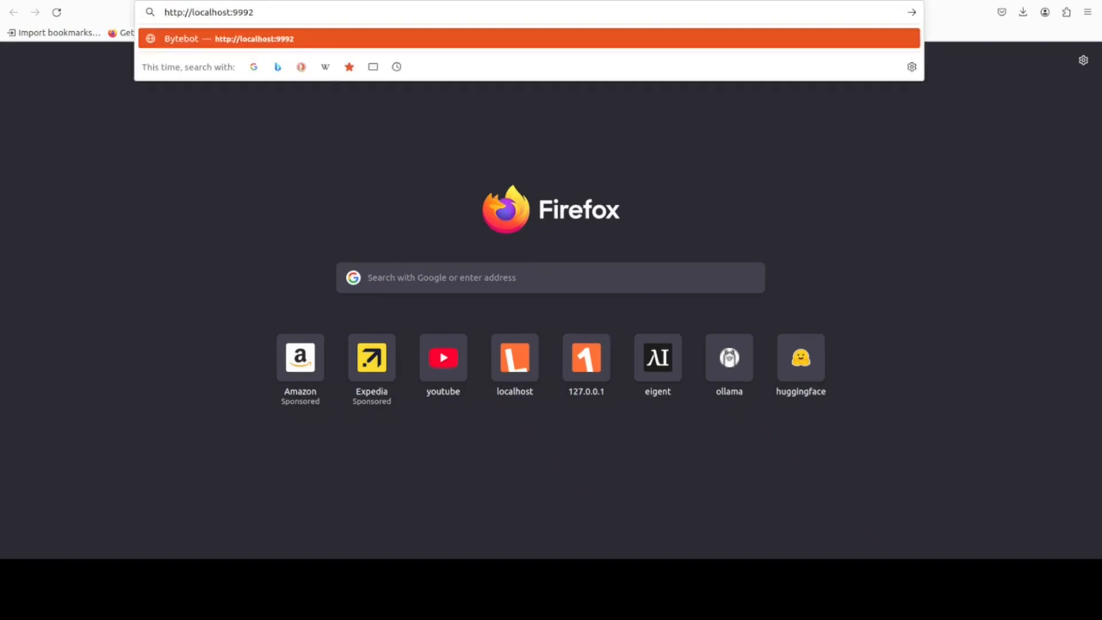
Load the Bytebot web interface at localhost:9992 and view the available models, keeping o3.
key("Return")
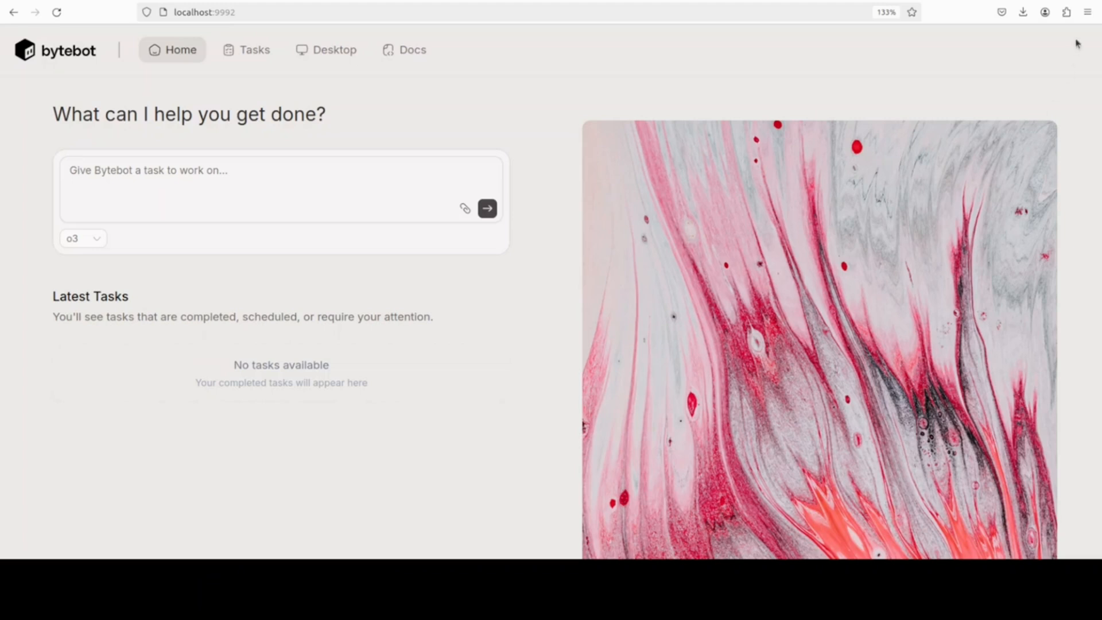
mouse_move(1082, 36)
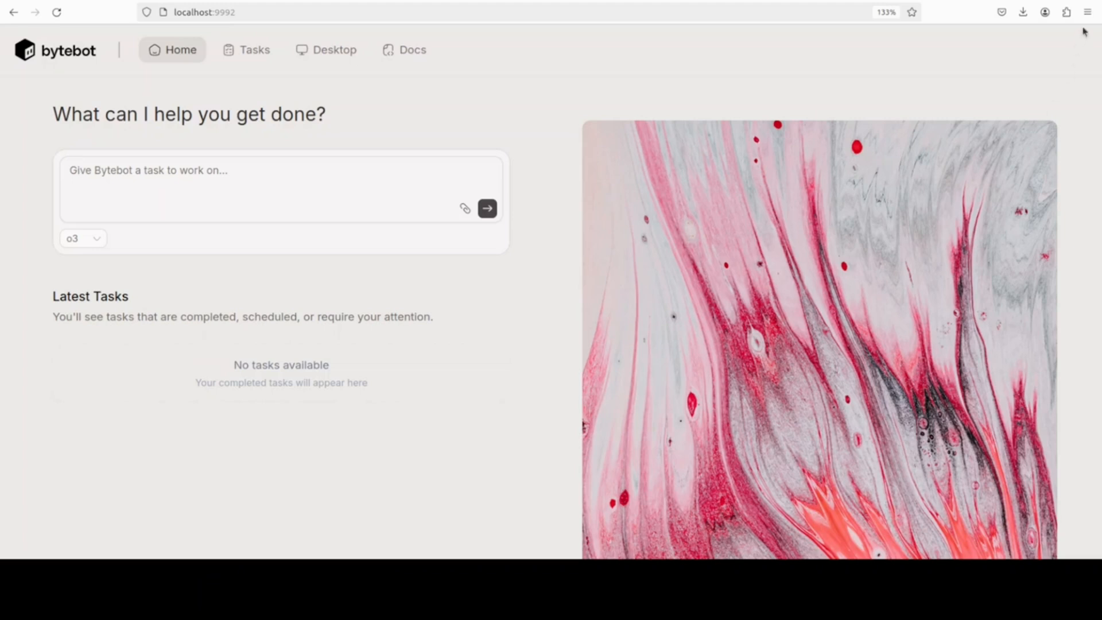
mouse_move(88, 246)
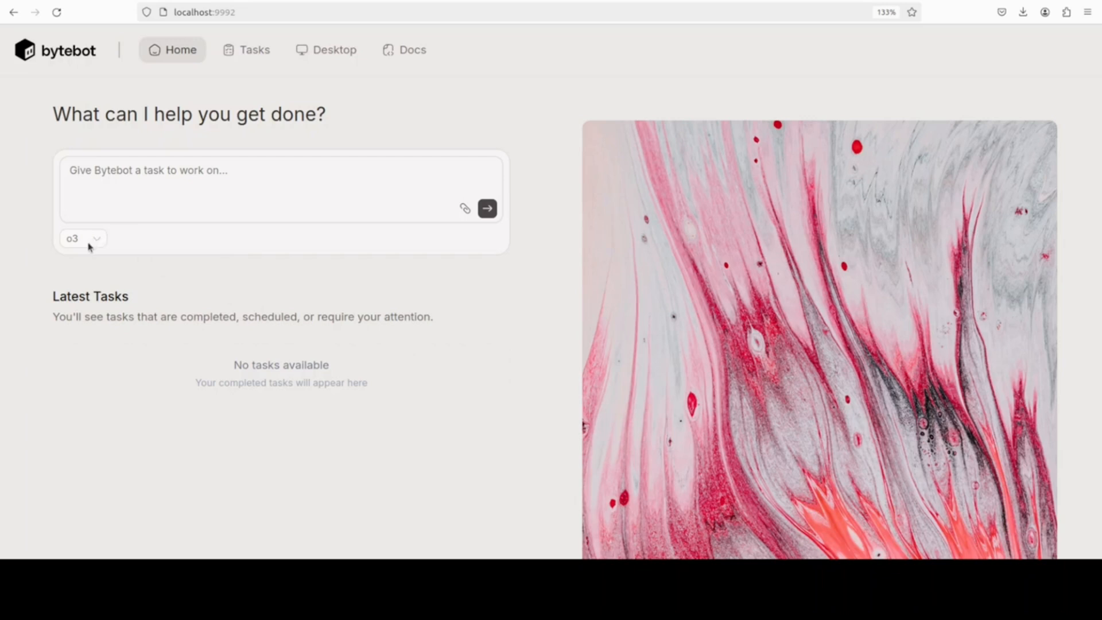
left_click(81, 239)
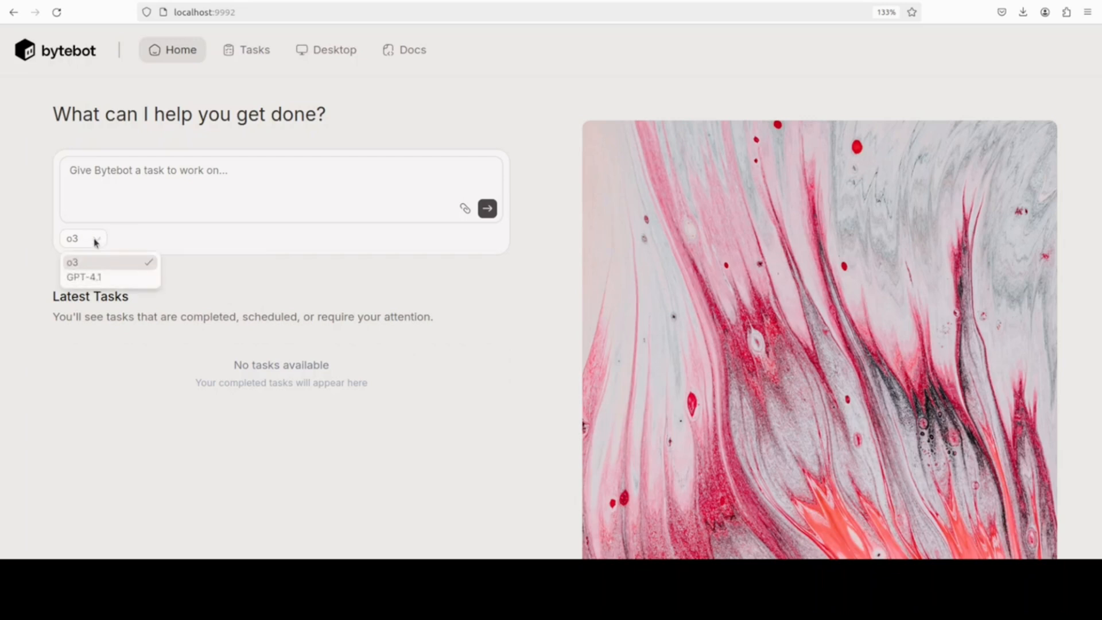
mouse_move(127, 303)
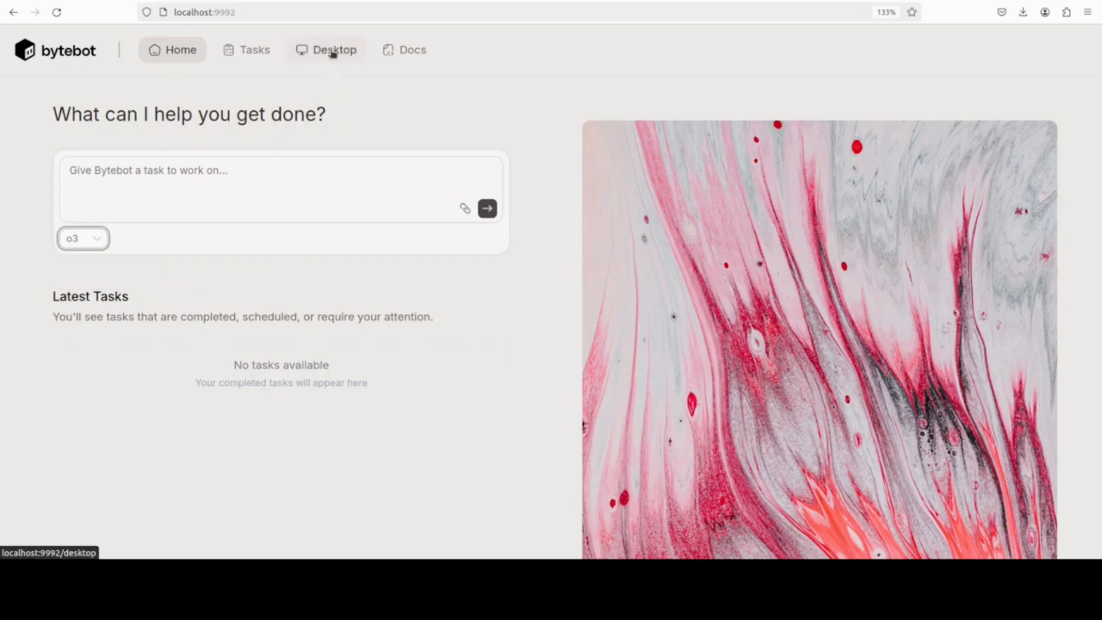
left_click(325, 49)
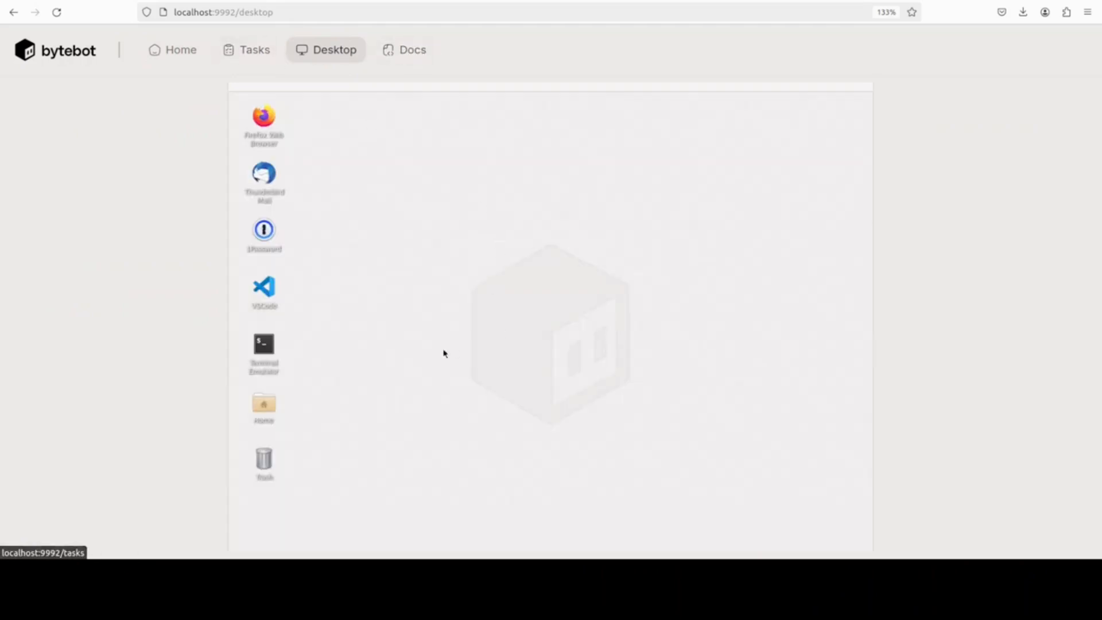
mouse_move(253, 49)
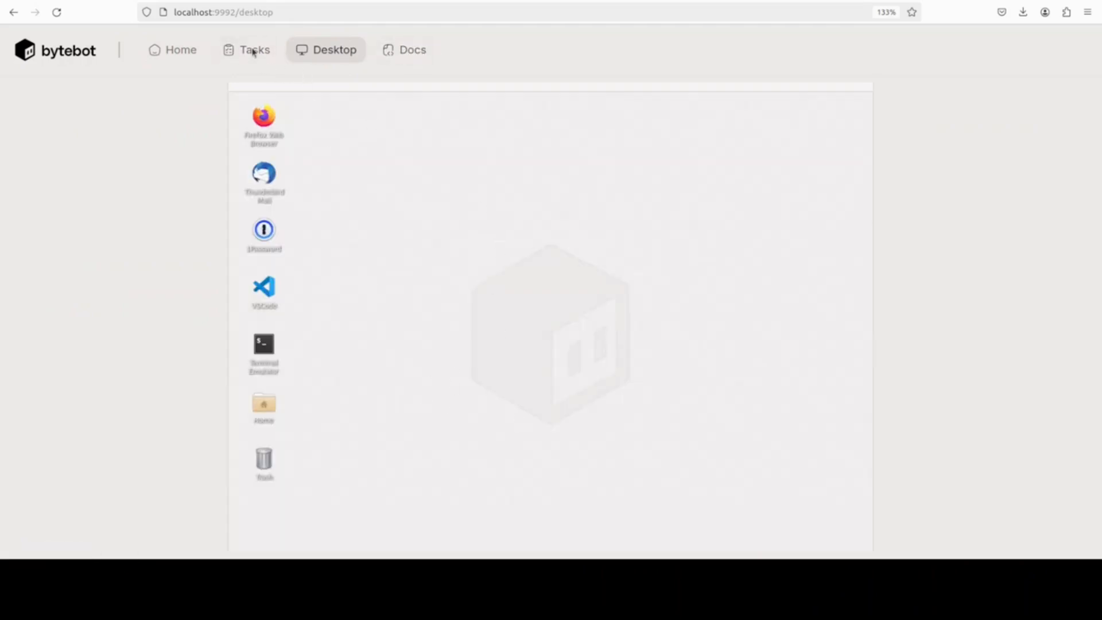
left_click(254, 49)
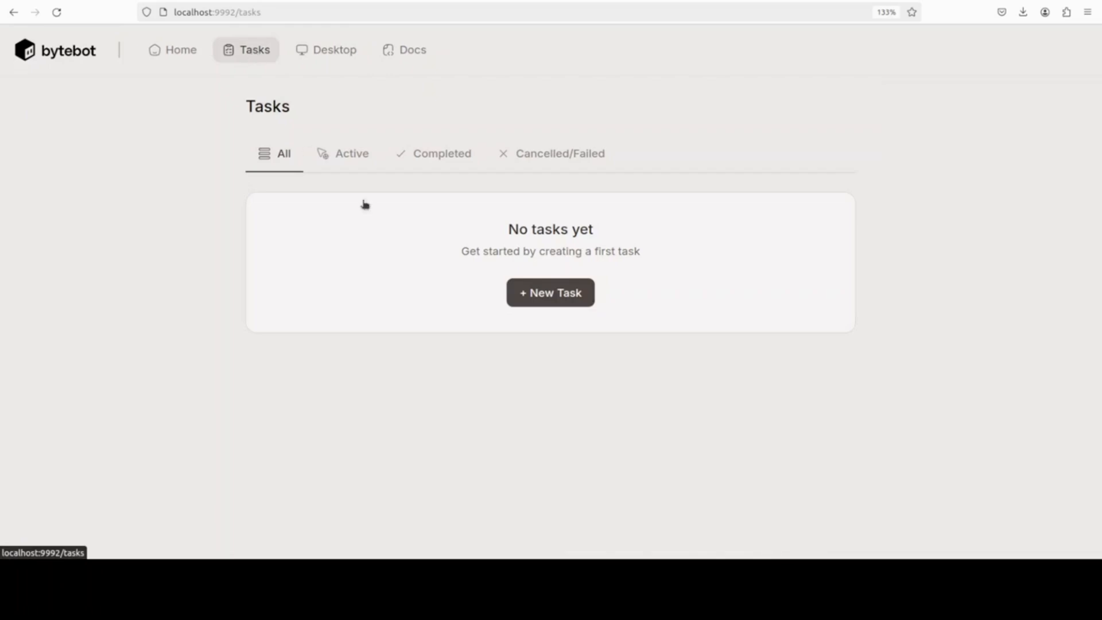
mouse_move(180, 49)
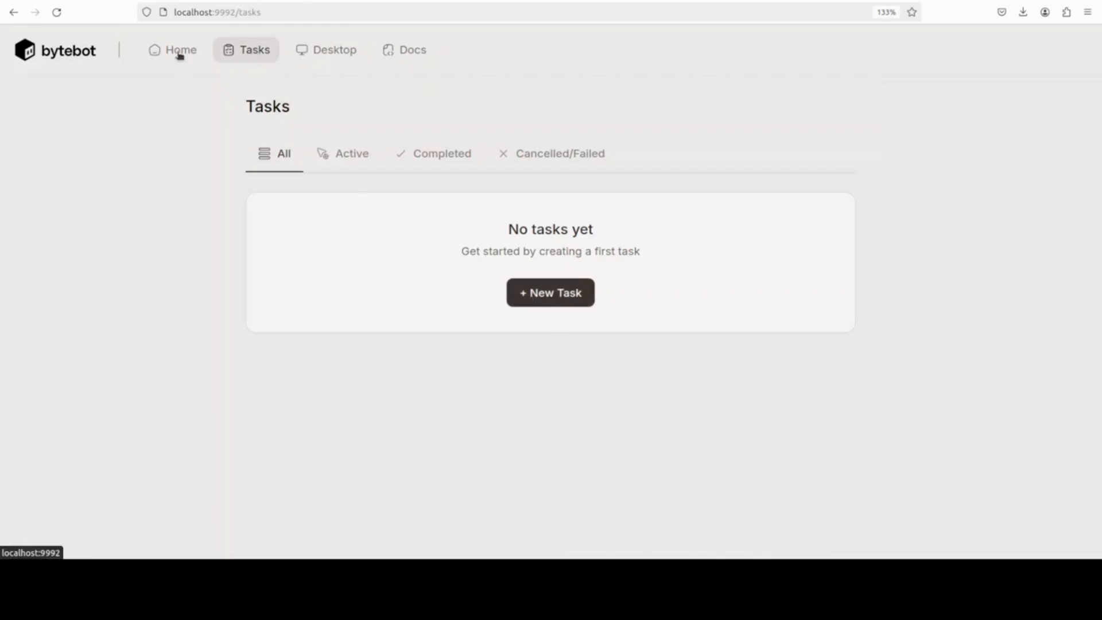
left_click(180, 49)
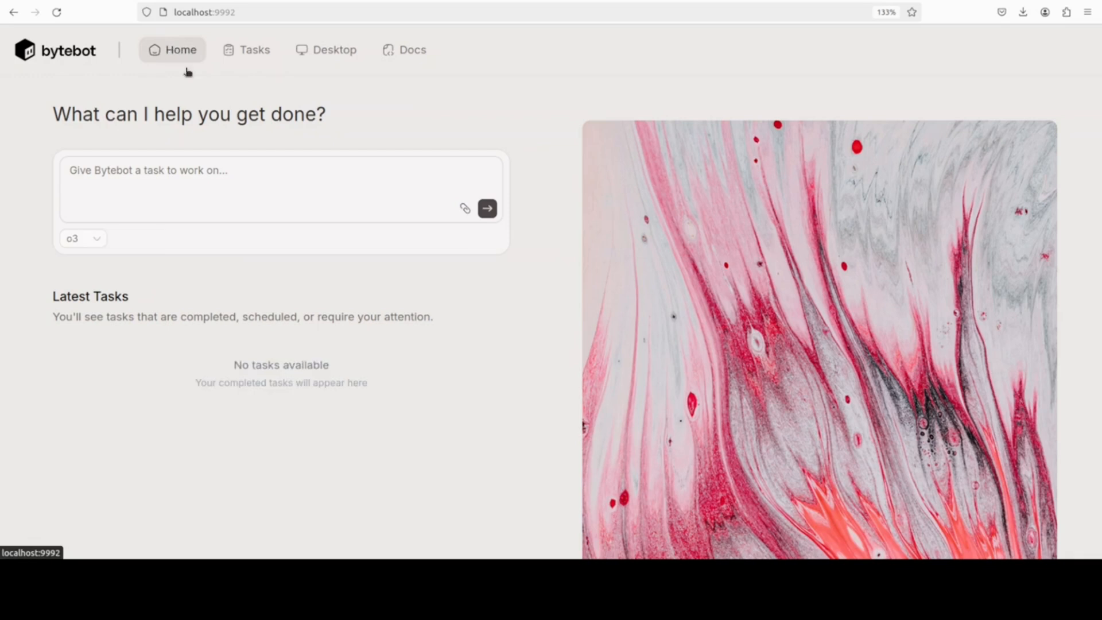
left_click(185, 202)
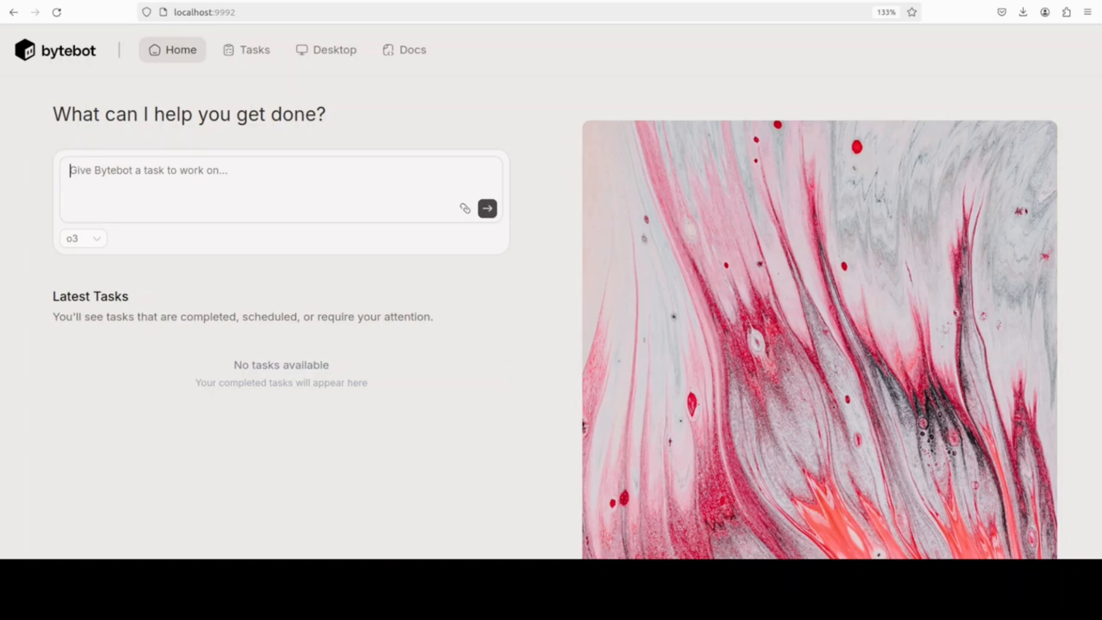
Submit a task to research one-way Sydney–Jakarta flights for Oct 2025 and find the cheapest direct one.
type("research flights from sydney to jakarata for oct 2025 one way and give me cheapest direct flight.")
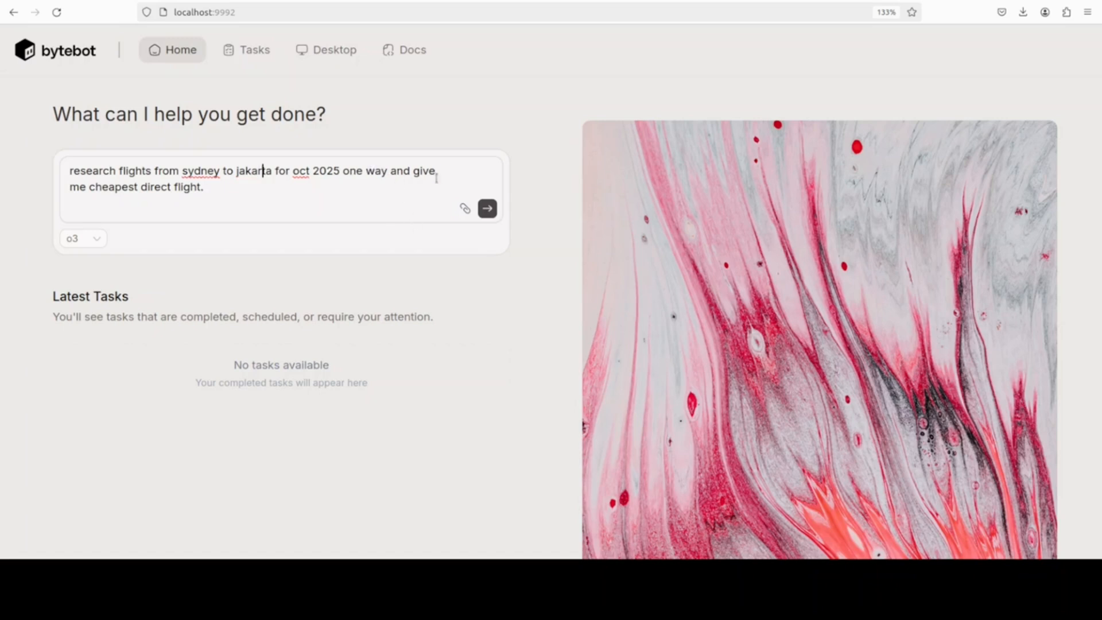
left_click(487, 208)
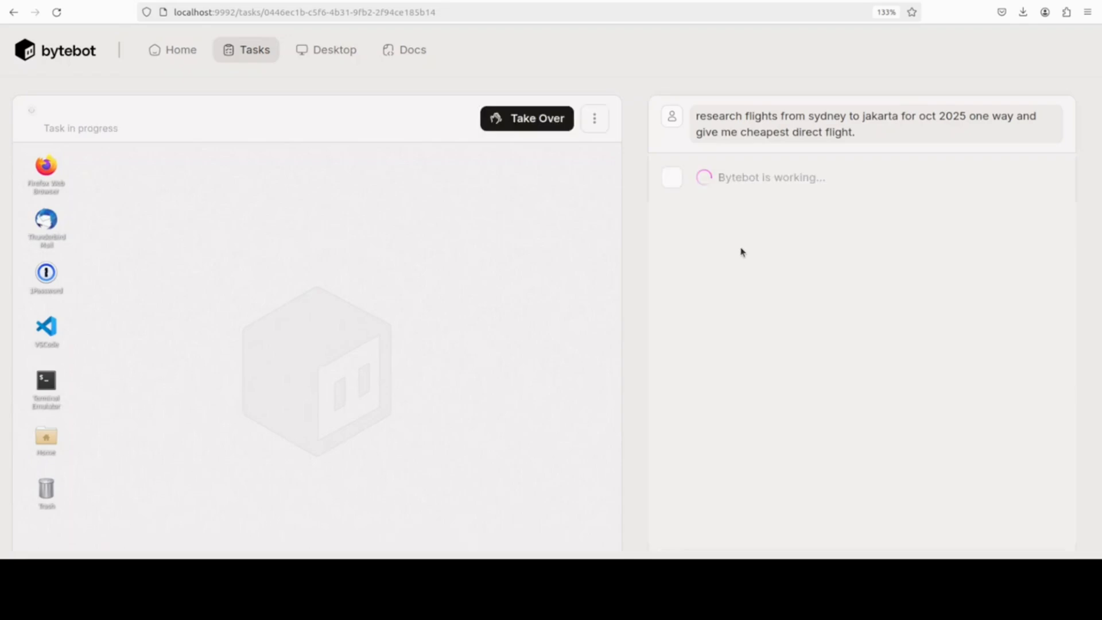
Read the finished answer naming Garuda Indonesia GA 715 at about AUD 370, then return home.
scroll("down", 3)
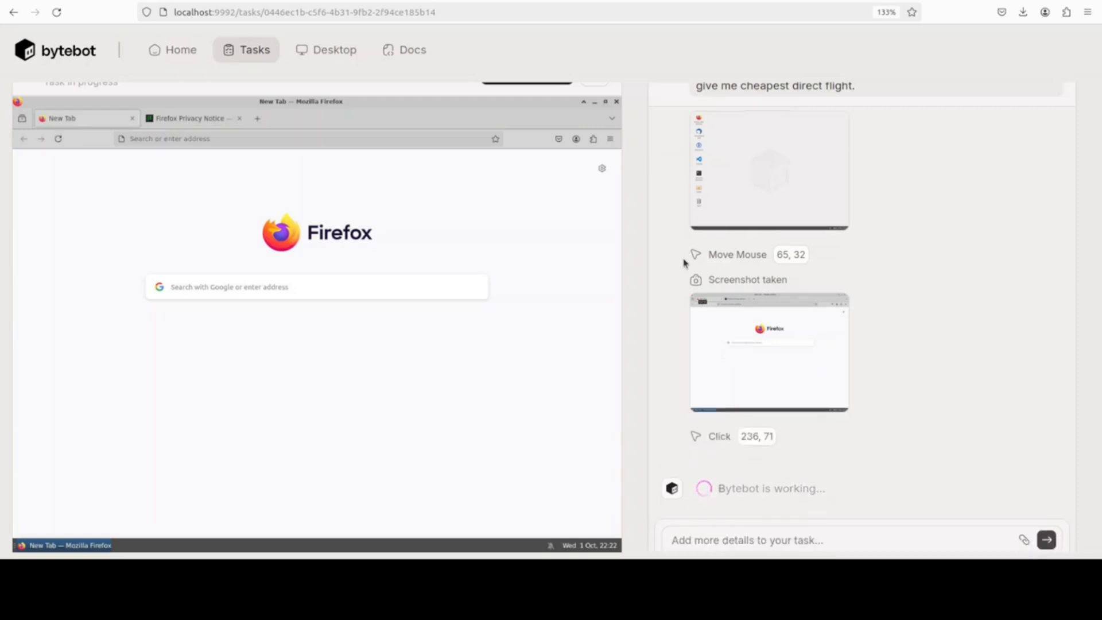
scroll("down", 3)
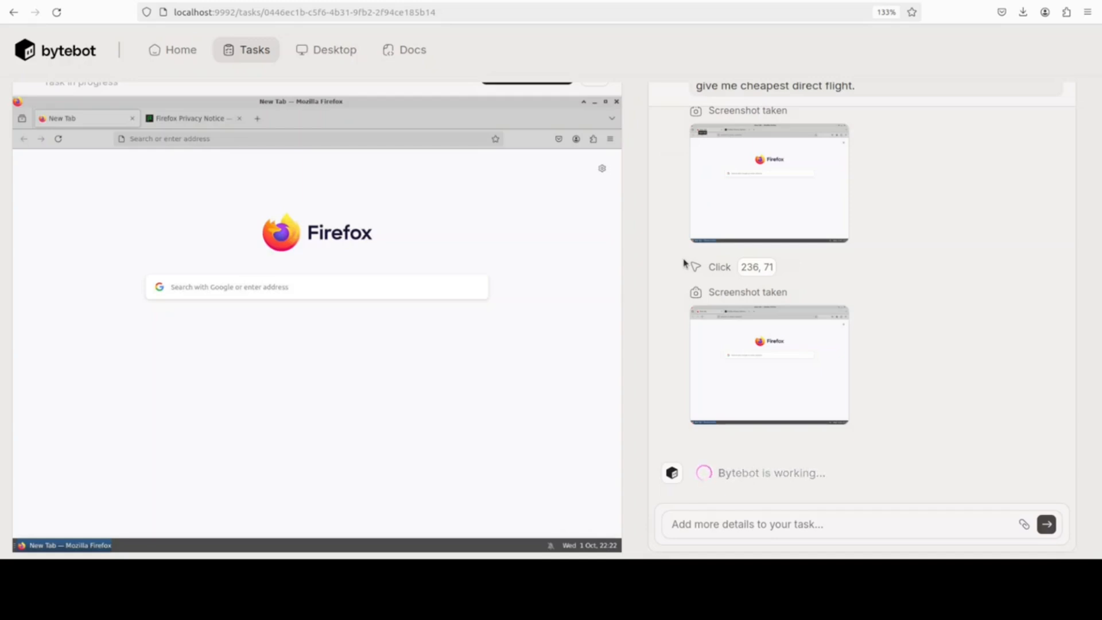
scroll("down", 3)
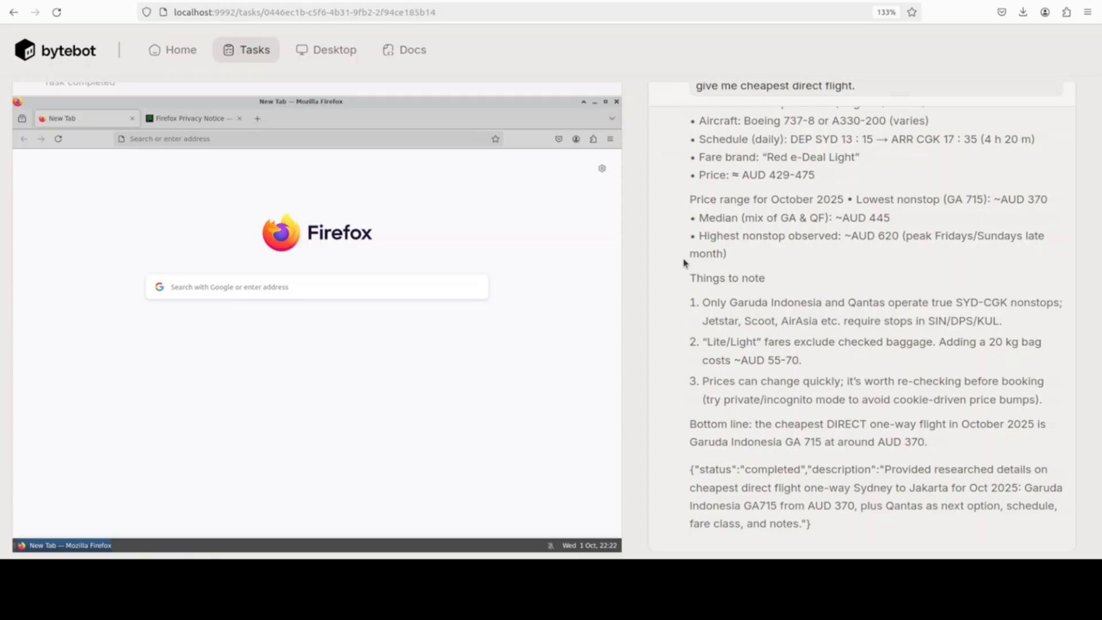
mouse_move(256, 61)
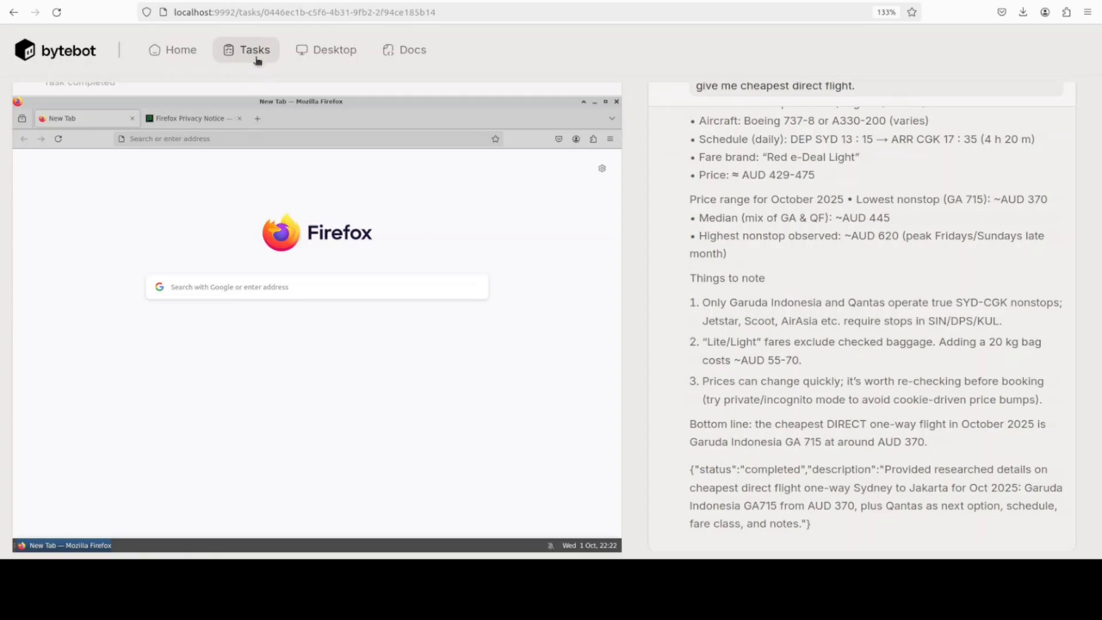
left_click(180, 49)
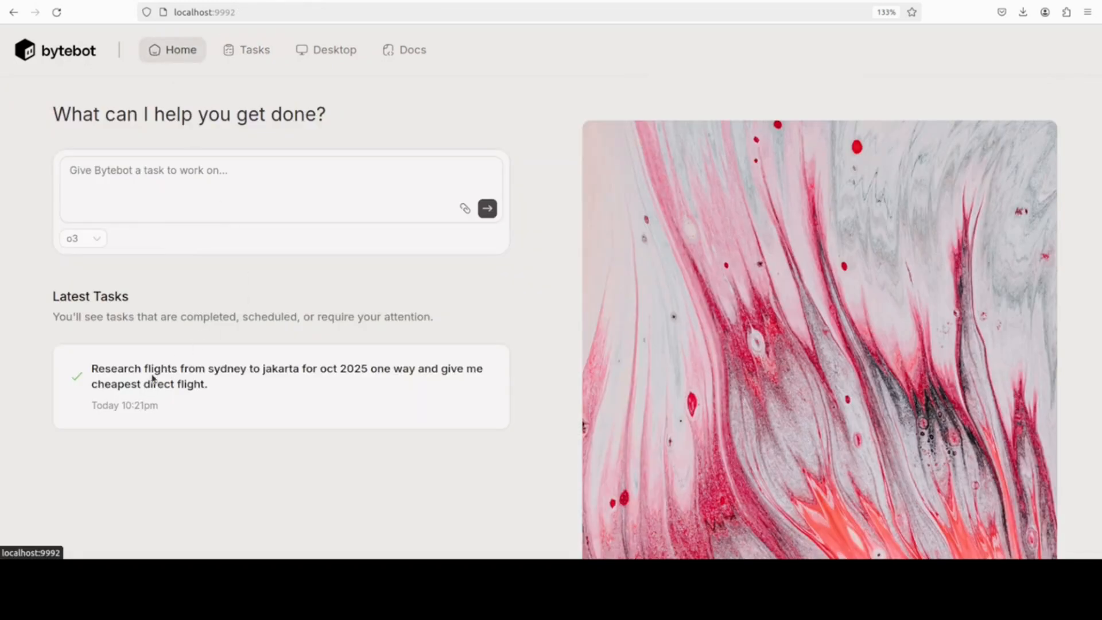
mouse_move(255, 49)
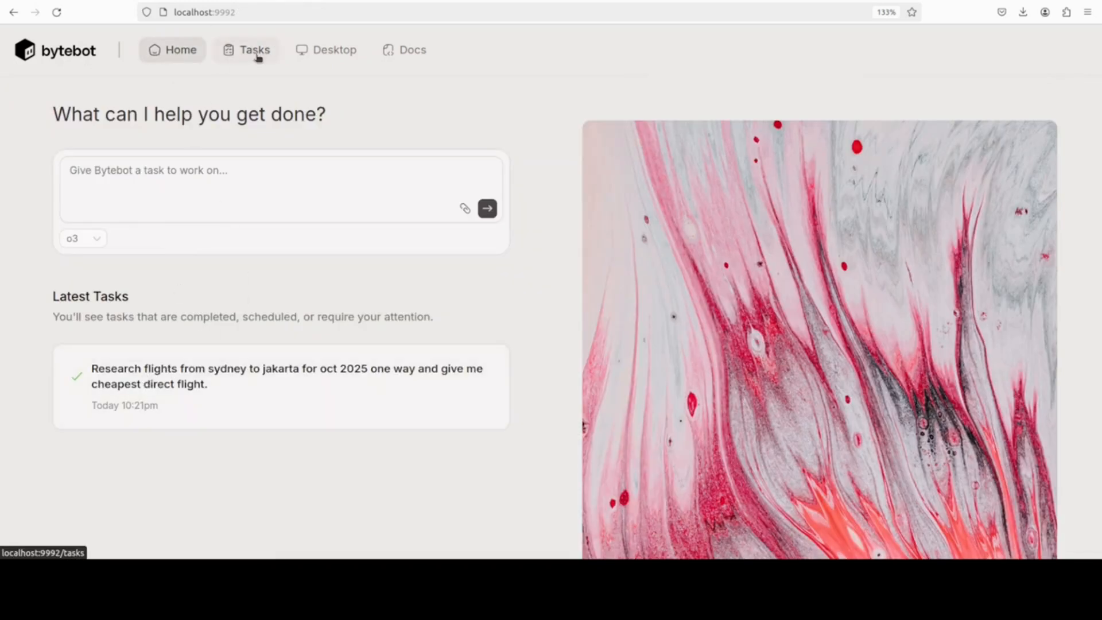
View the agent's idle virtual desktop, then return to the home page with Latest Tasks.
left_click(333, 50)
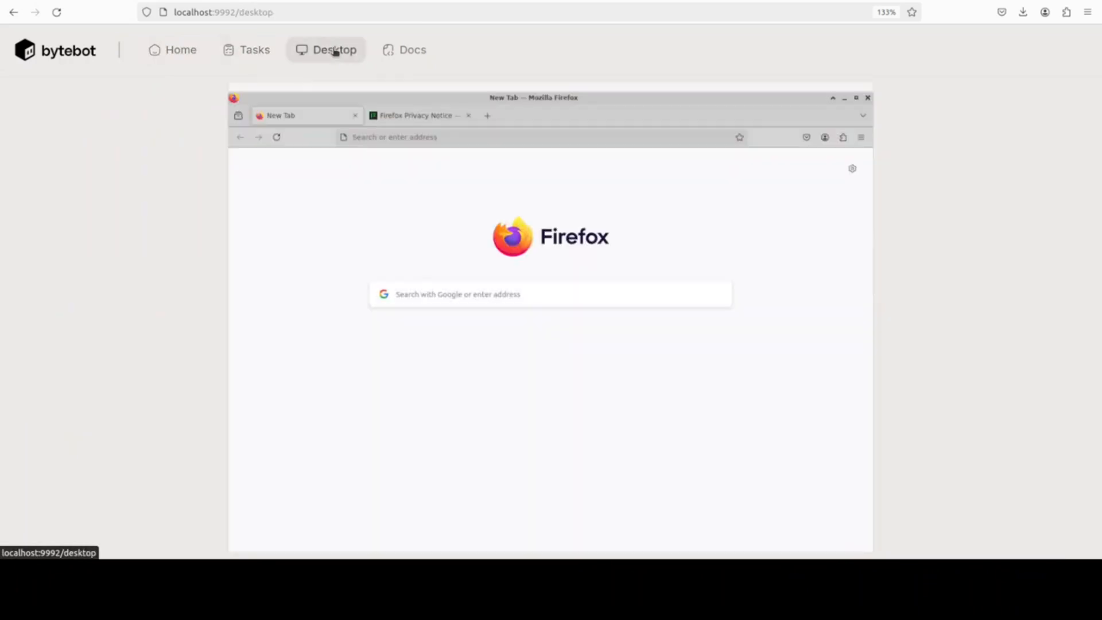
mouse_move(412, 49)
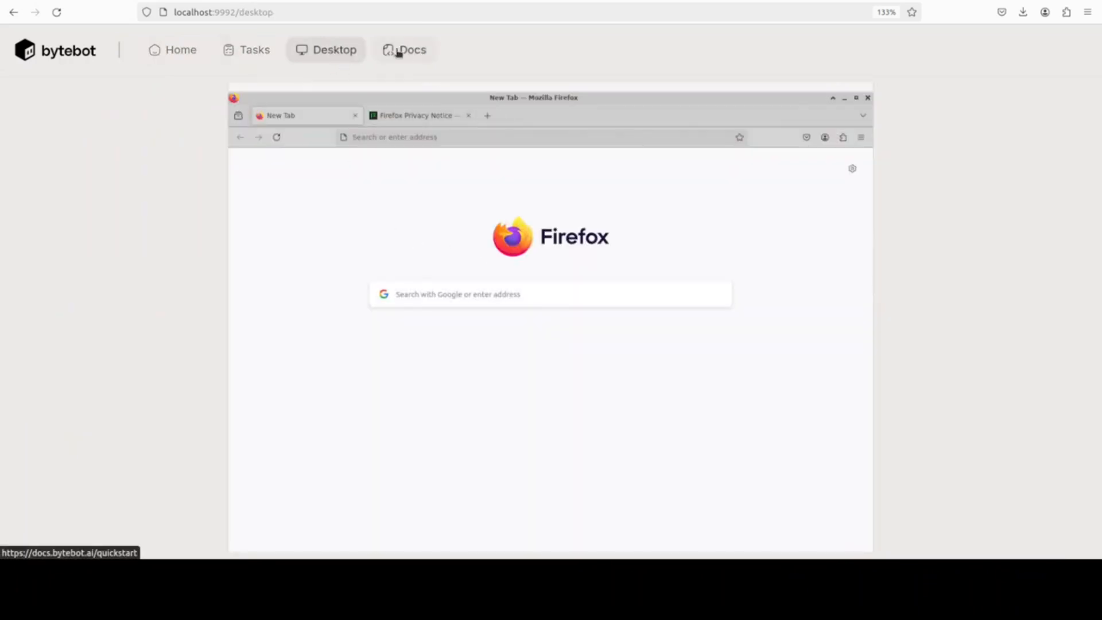
mouse_move(185, 70)
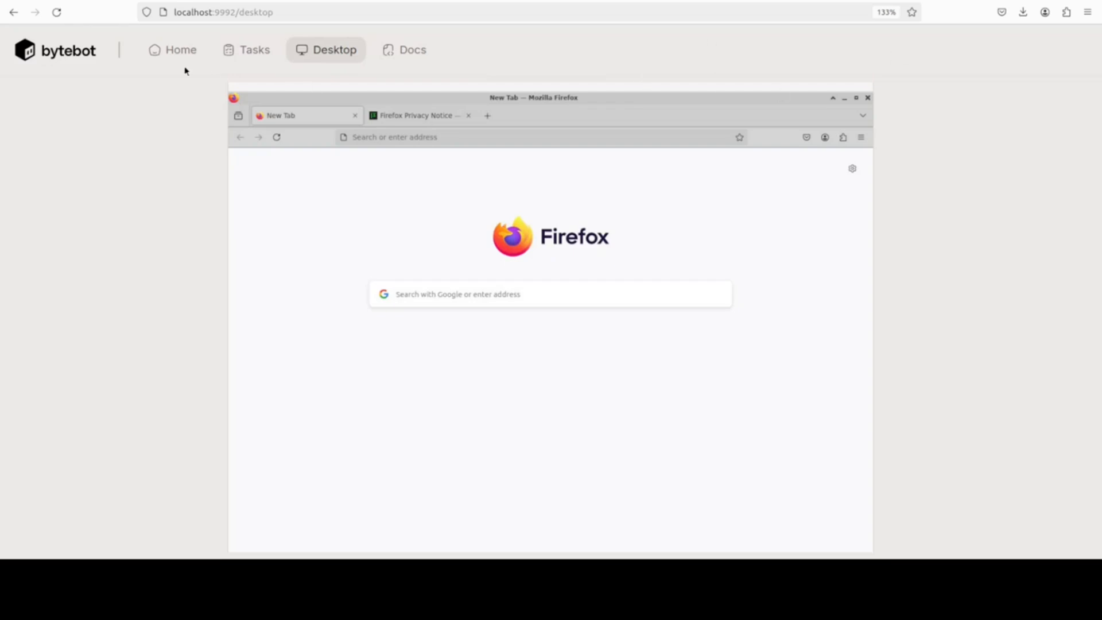
left_click(180, 49)
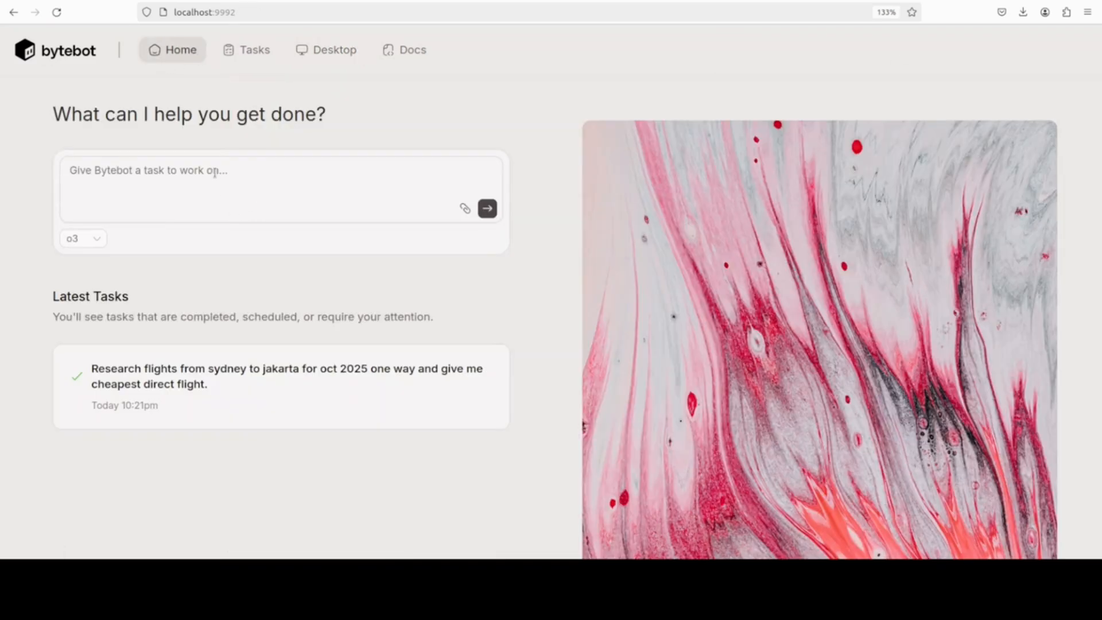
Draft the question 'what is the CPU specs on my system?' in the task box.
type("what is the")
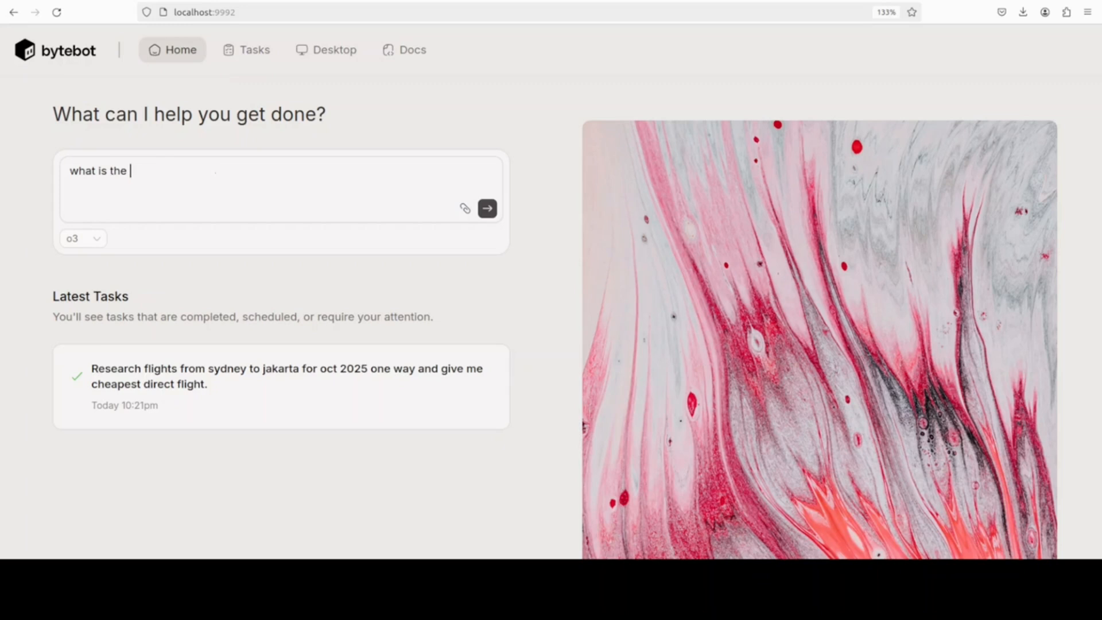
type("CPU sp")
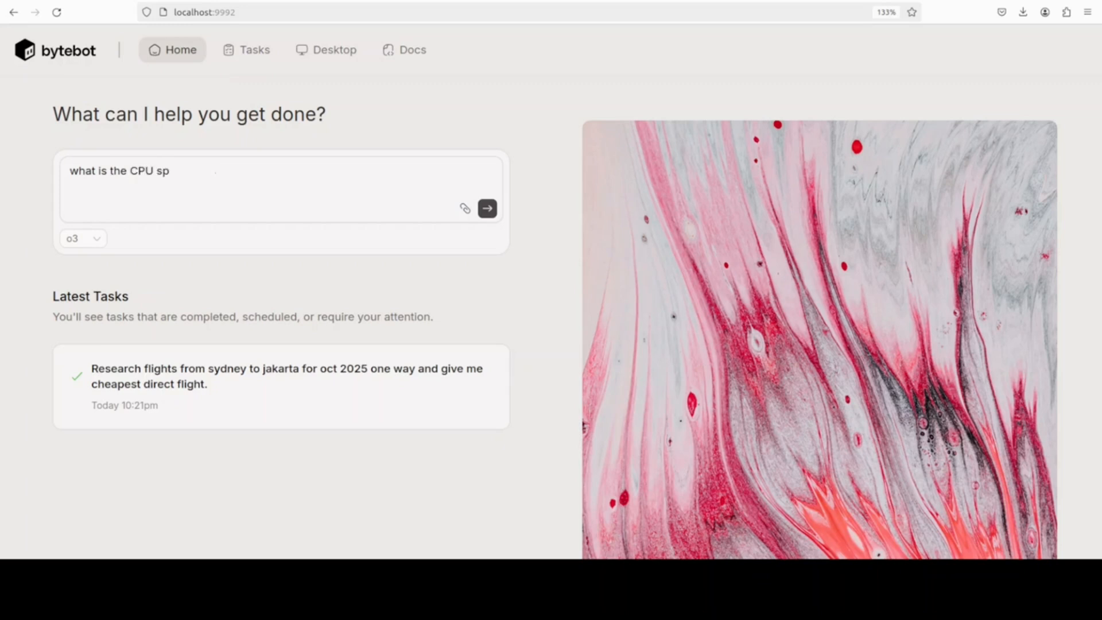
type("ecs o")
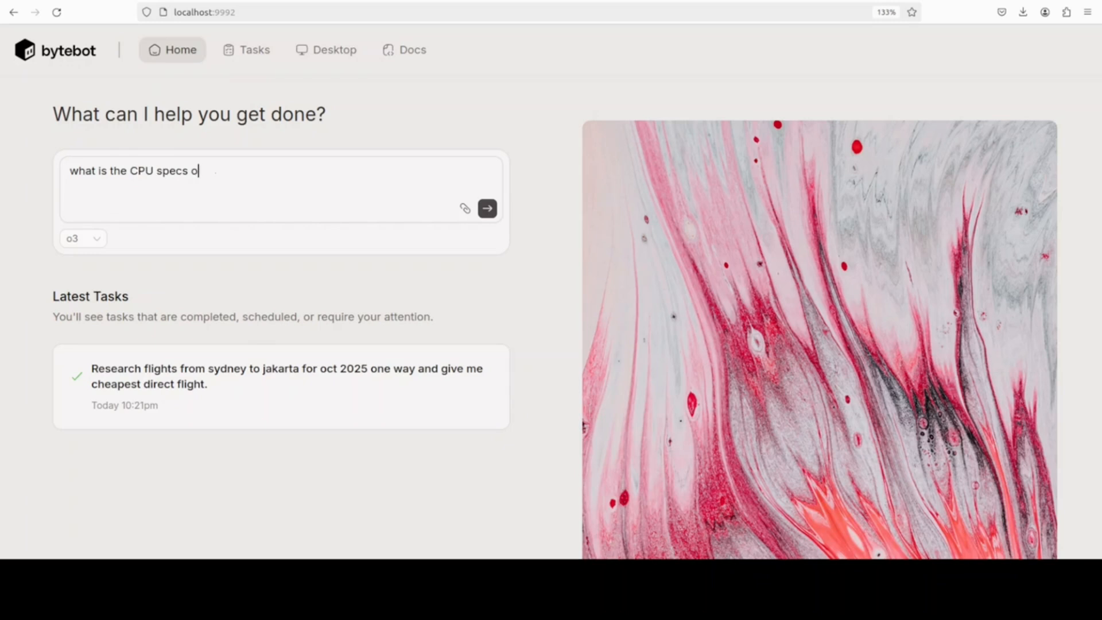
type("n my system")
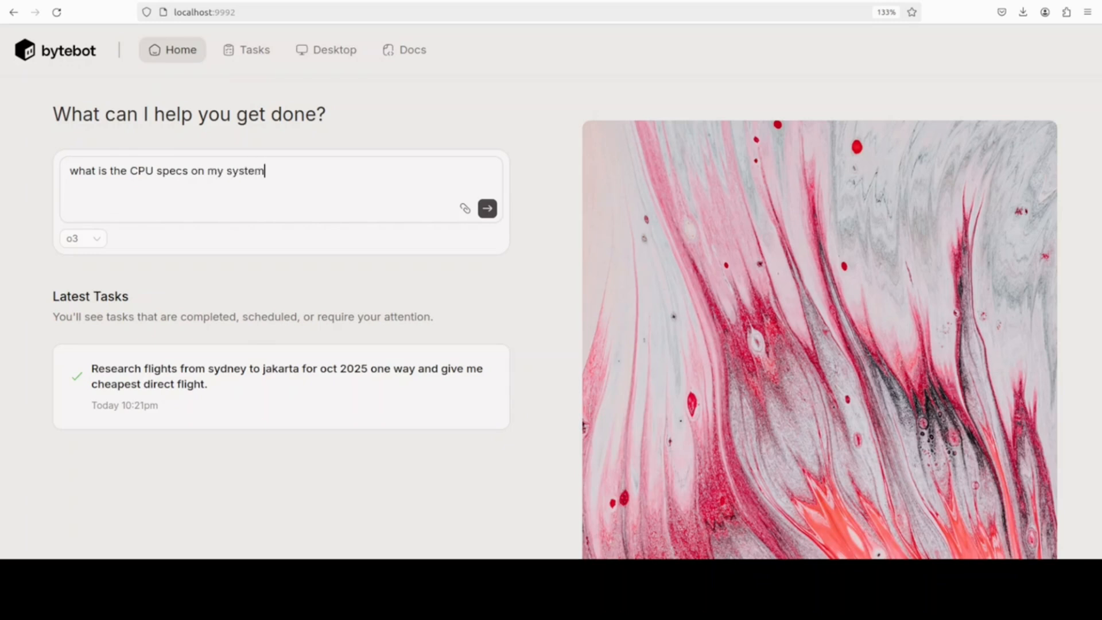
type("?")
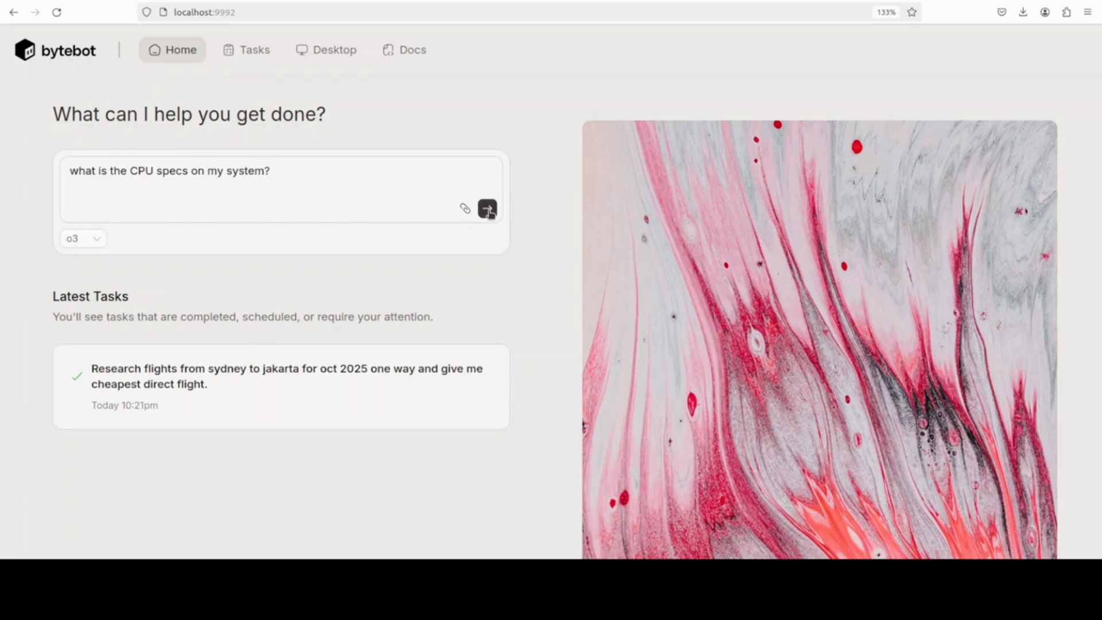
Submit the CPU question and read the lscpu result: Intel Xeon Gold 6338, 2 sockets, 12 logical CPUs.
left_click(487, 209)
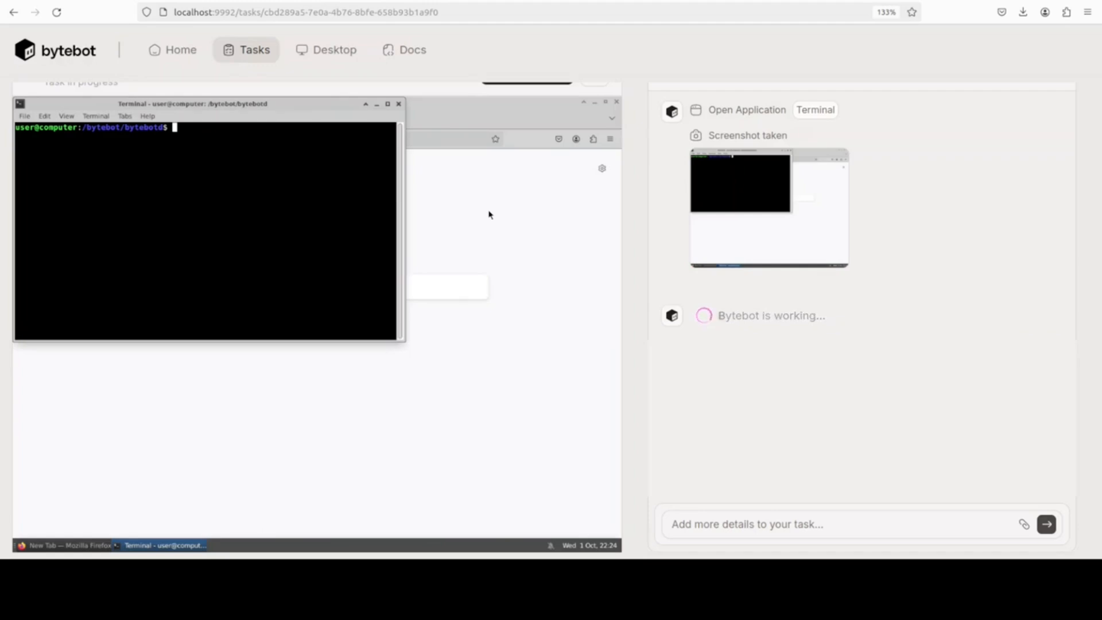
type("lscpu")
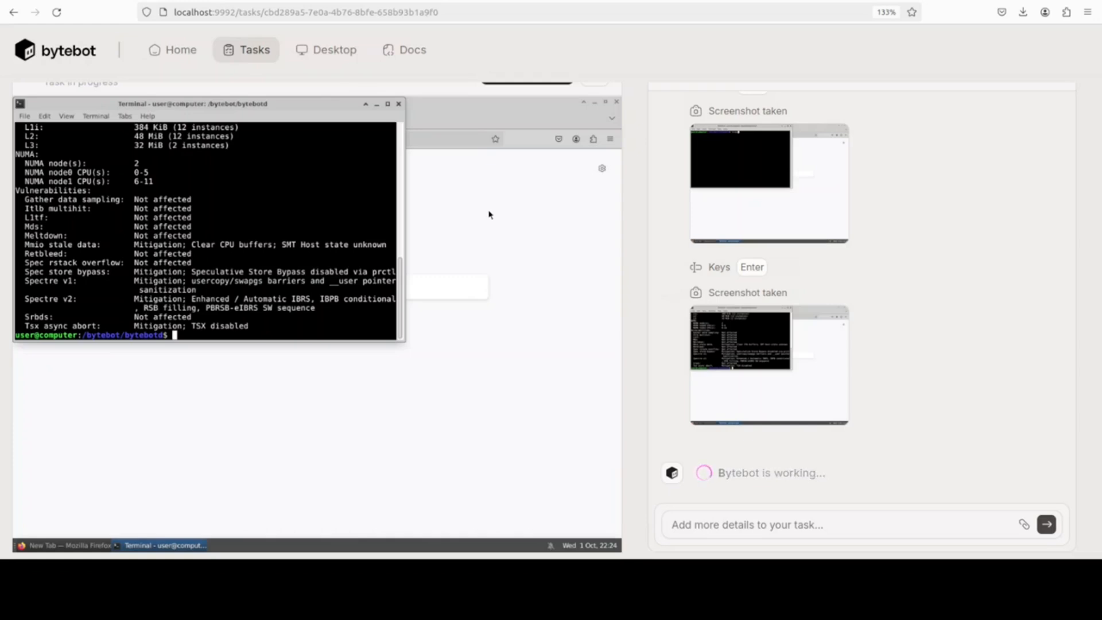
scroll("up", 3)
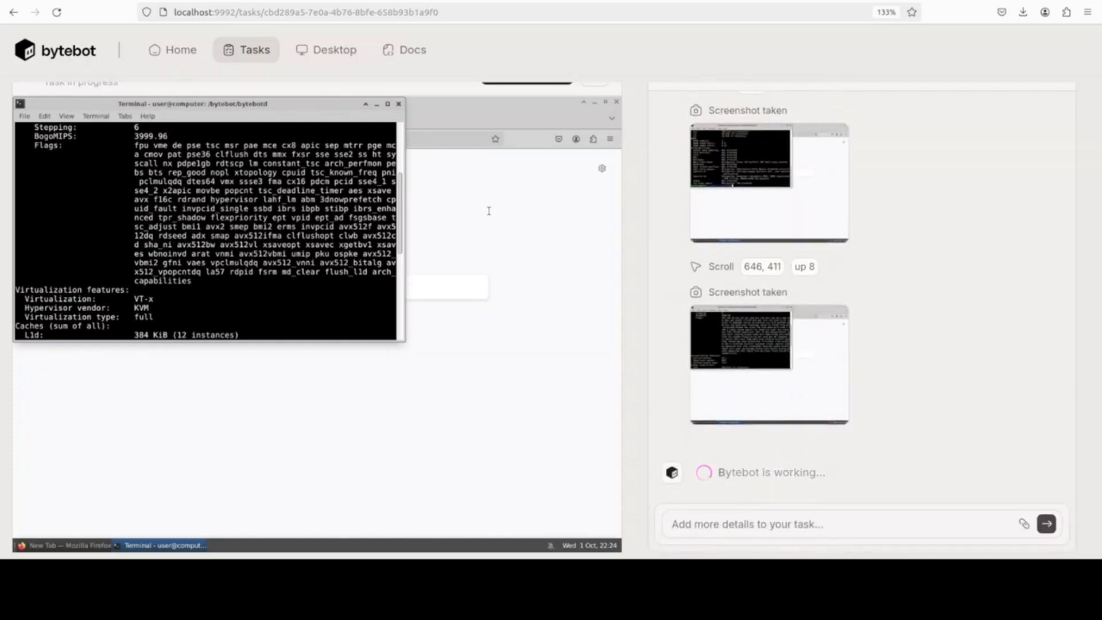
scroll("up", 3)
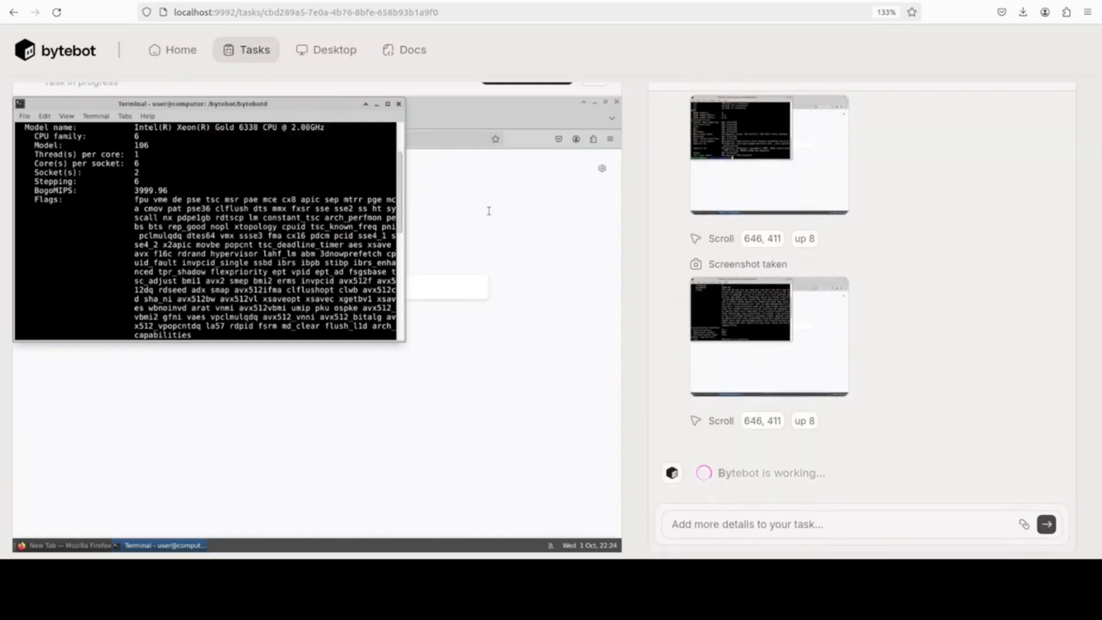
scroll("up", 3)
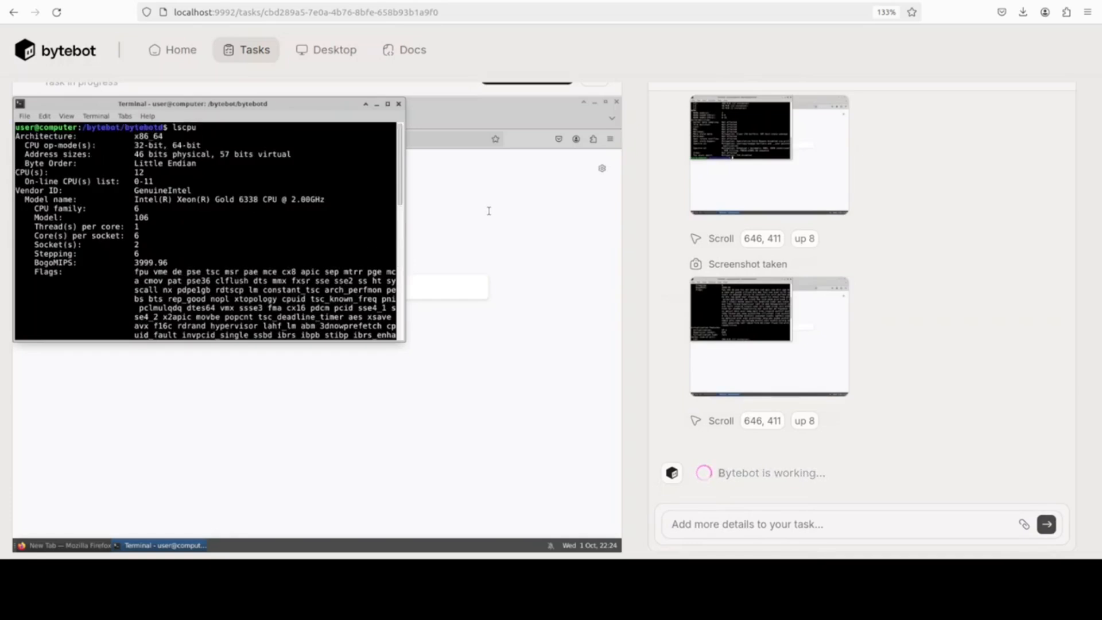
scroll("down", 3)
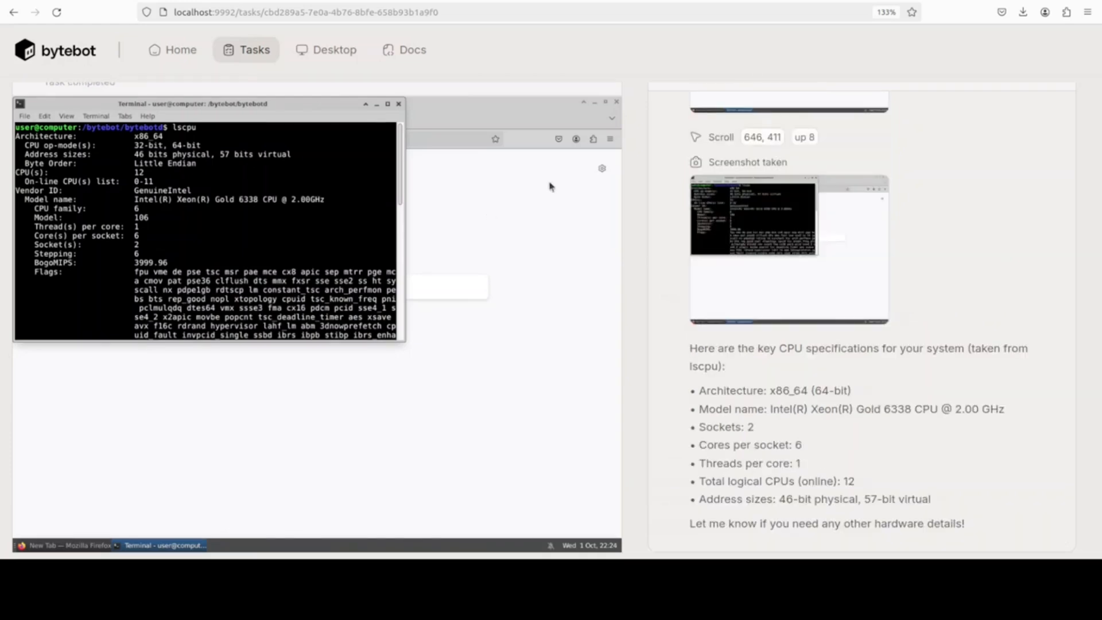
mouse_move(501, 246)
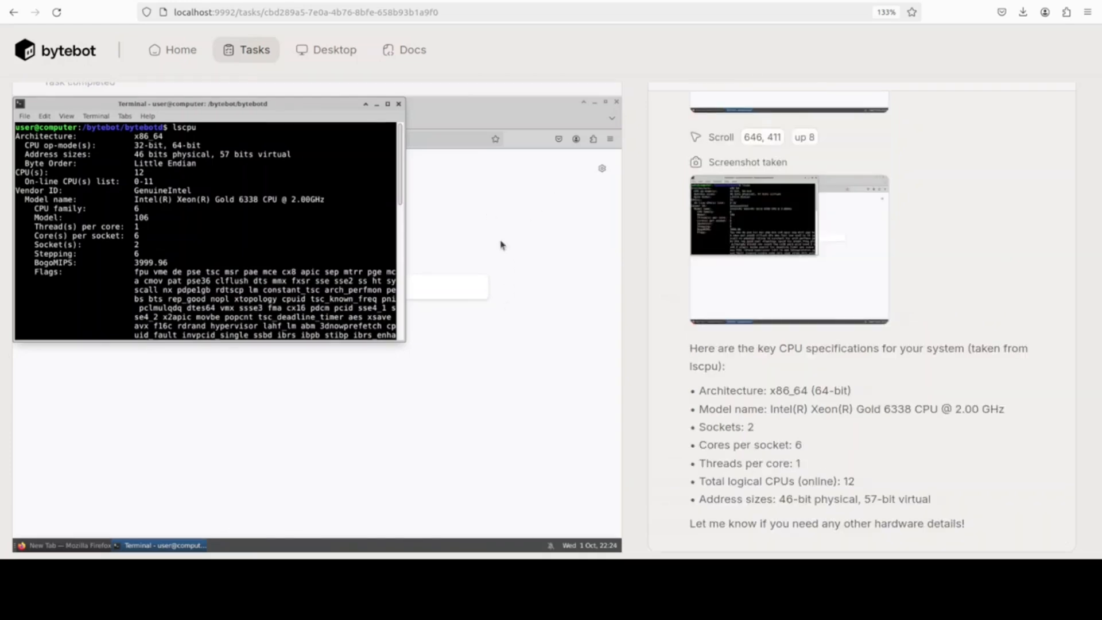
mouse_move(571, 33)
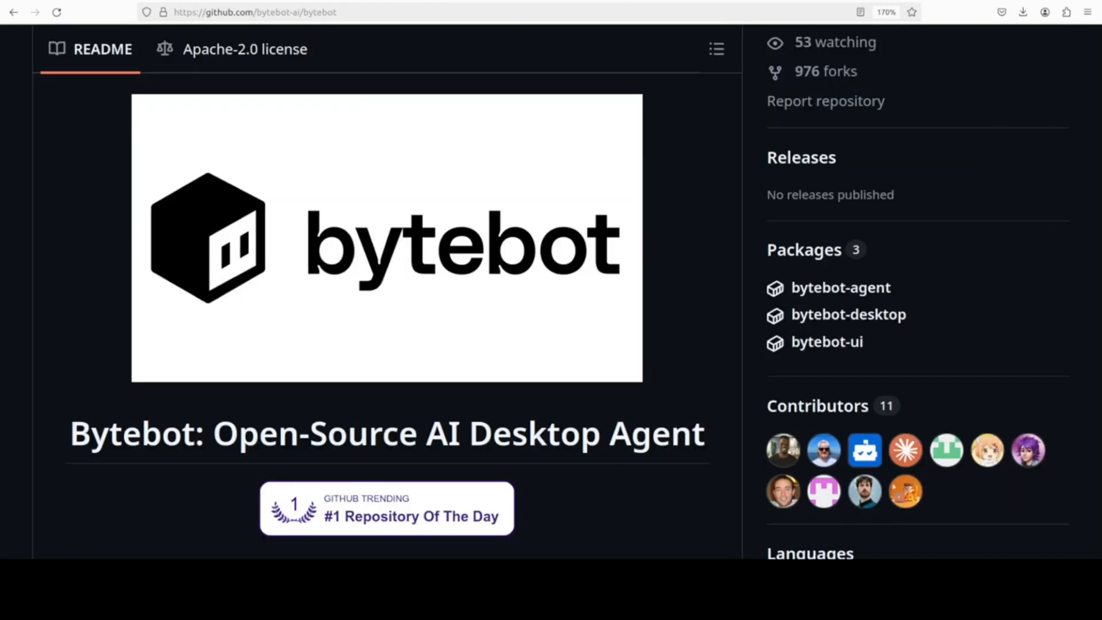
mouse_move(532, 124)
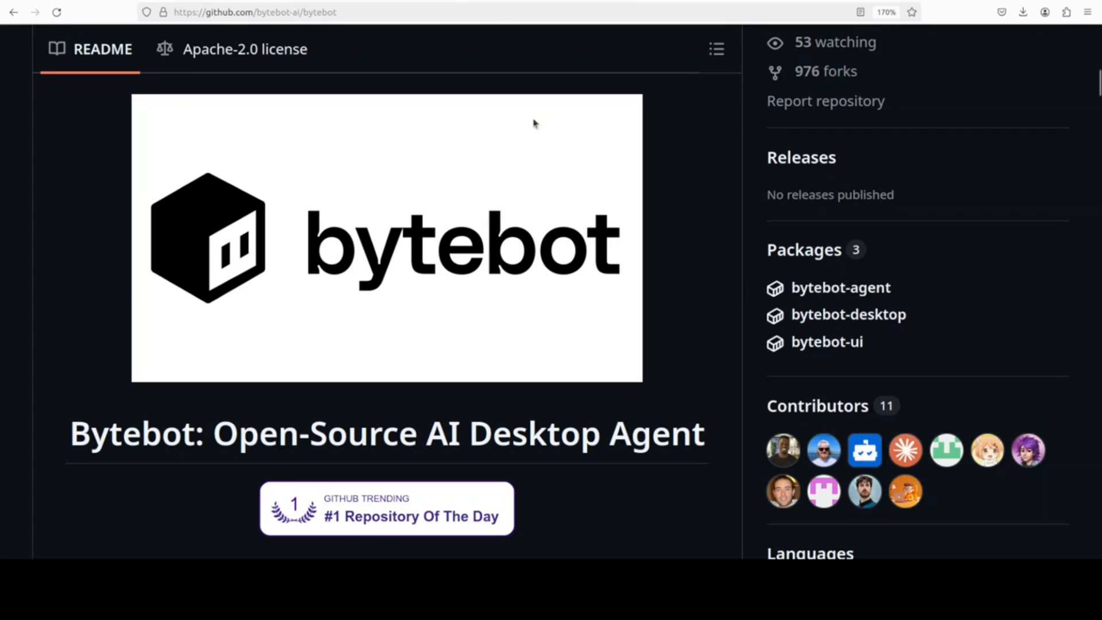